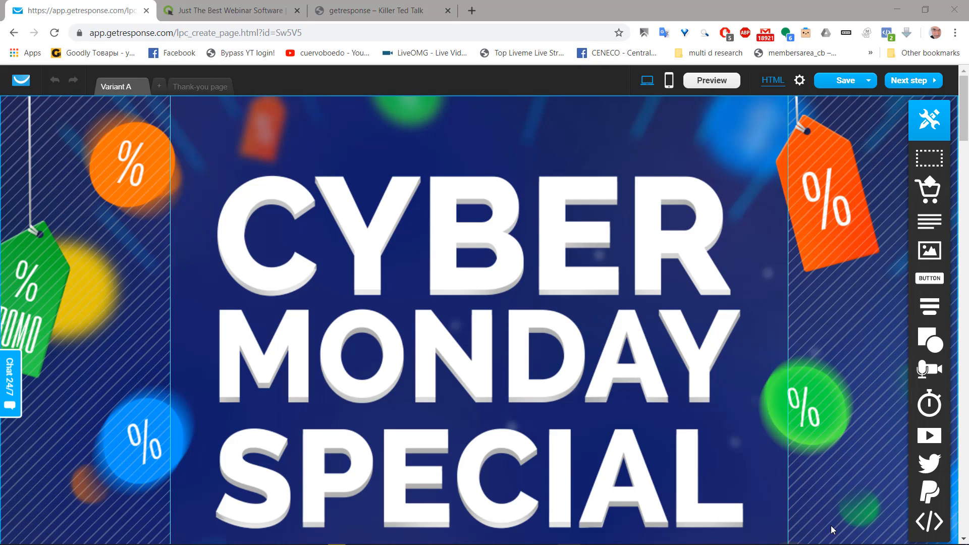
# Reposition the Home theater SEE MORE button within its section
pyautogui.scroll(-3)
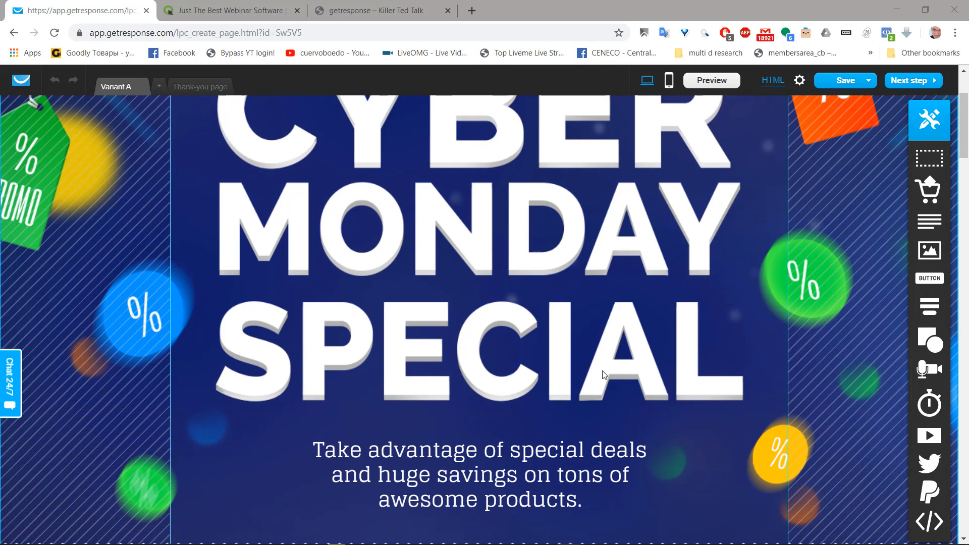
pyautogui.scroll(-3)
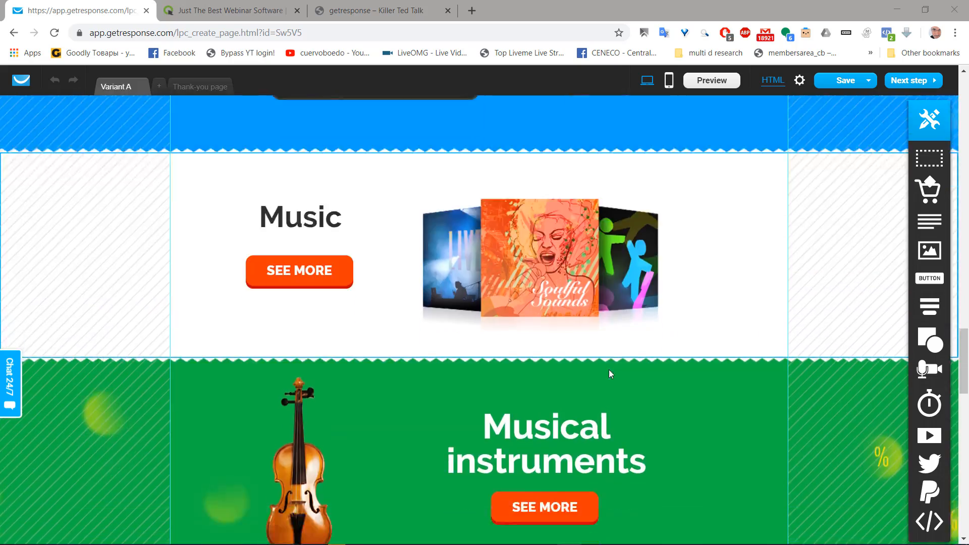
pyautogui.scroll(-3)
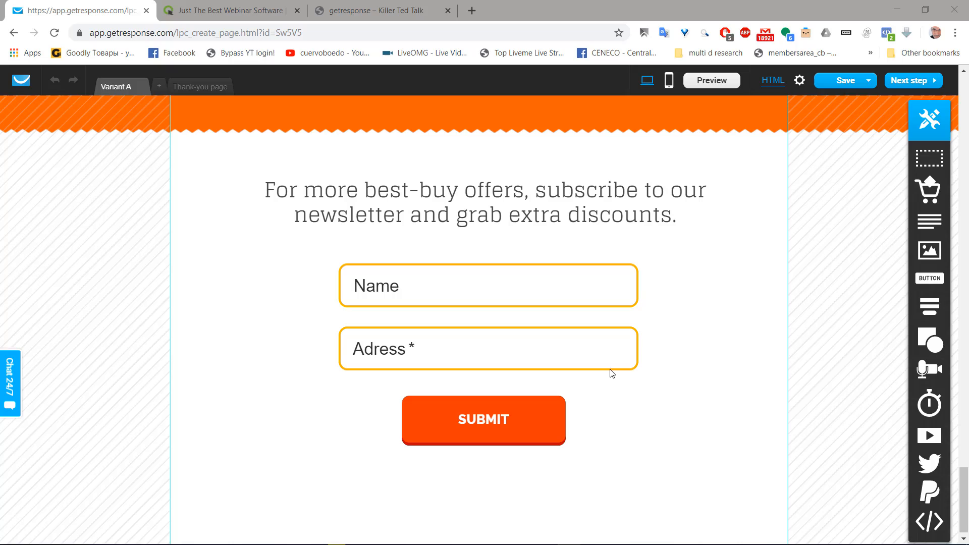
pyautogui.scroll(-3)
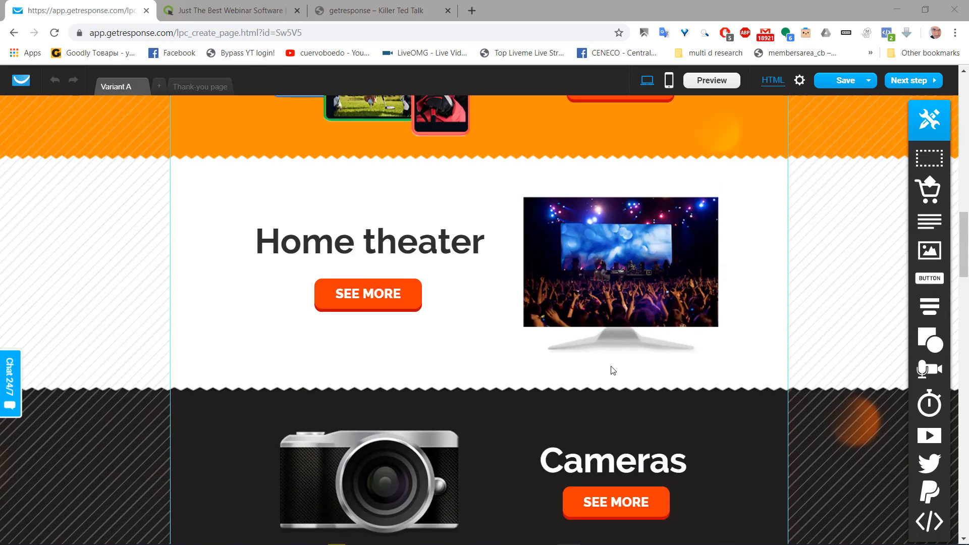
pyautogui.scroll(3)
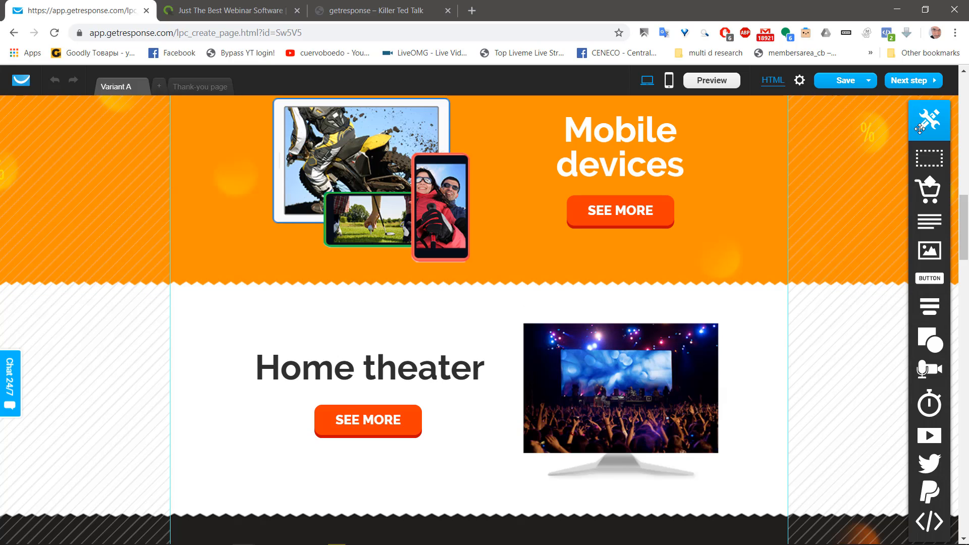
pyautogui.moveTo(920, 184)
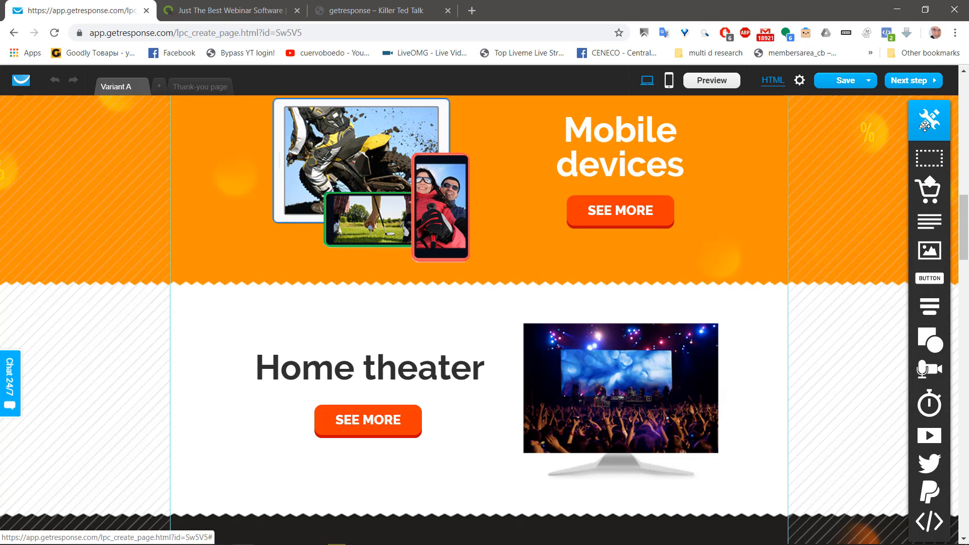
pyautogui.moveTo(929, 157)
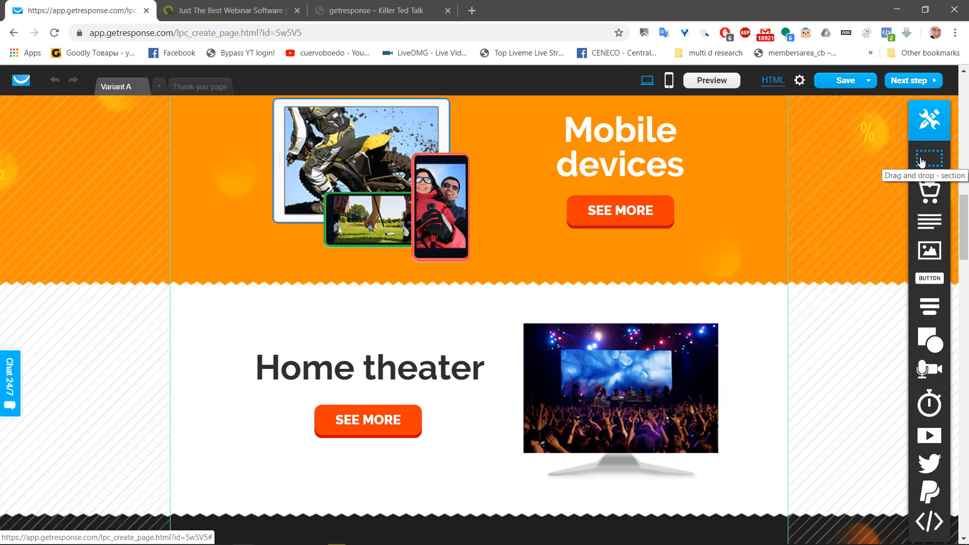
pyautogui.moveTo(960, 156)
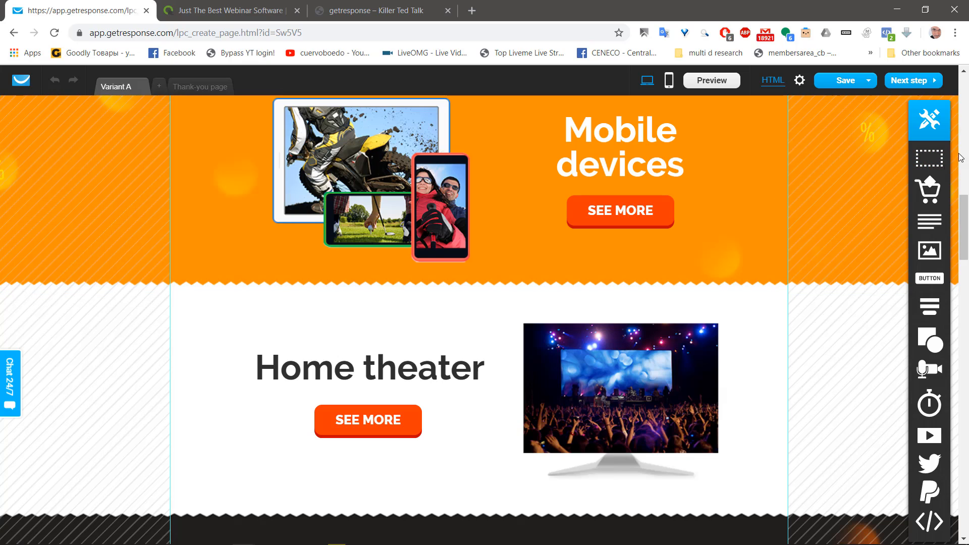
pyautogui.moveTo(929, 157)
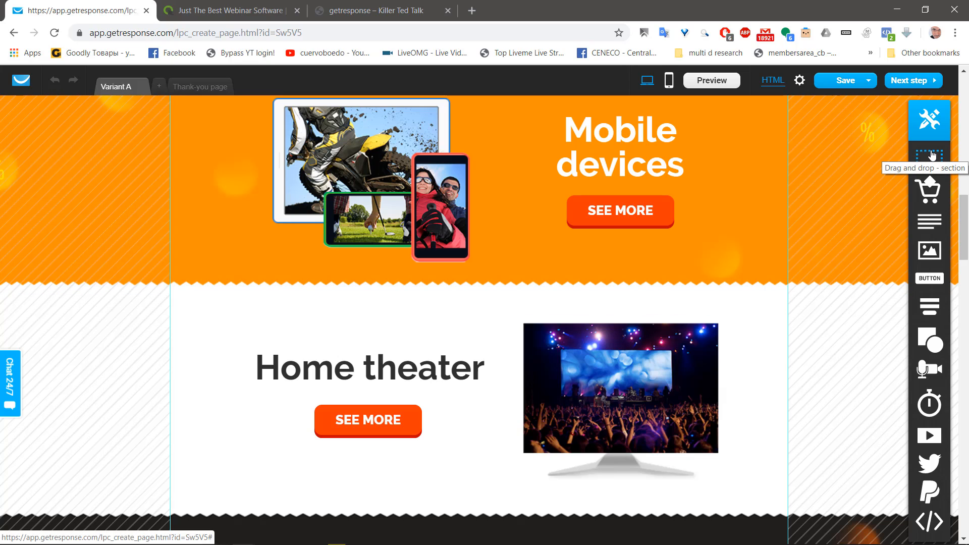
pyautogui.moveTo(930, 156)
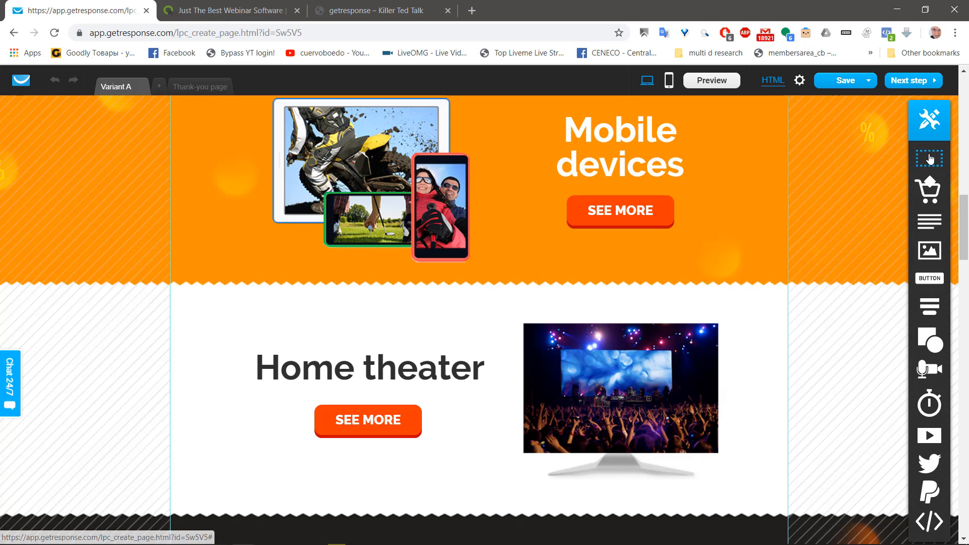
pyautogui.moveTo(929, 157)
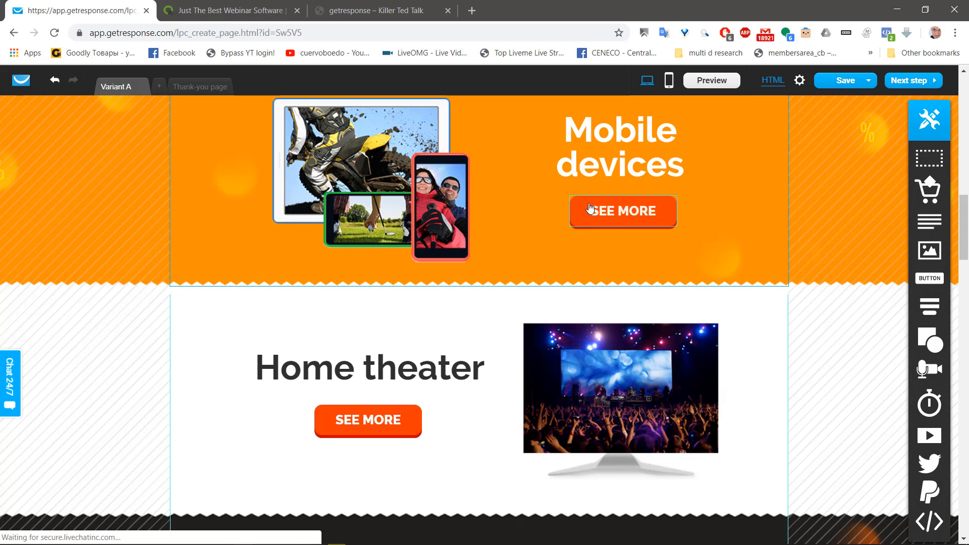
pyautogui.click(366, 420)
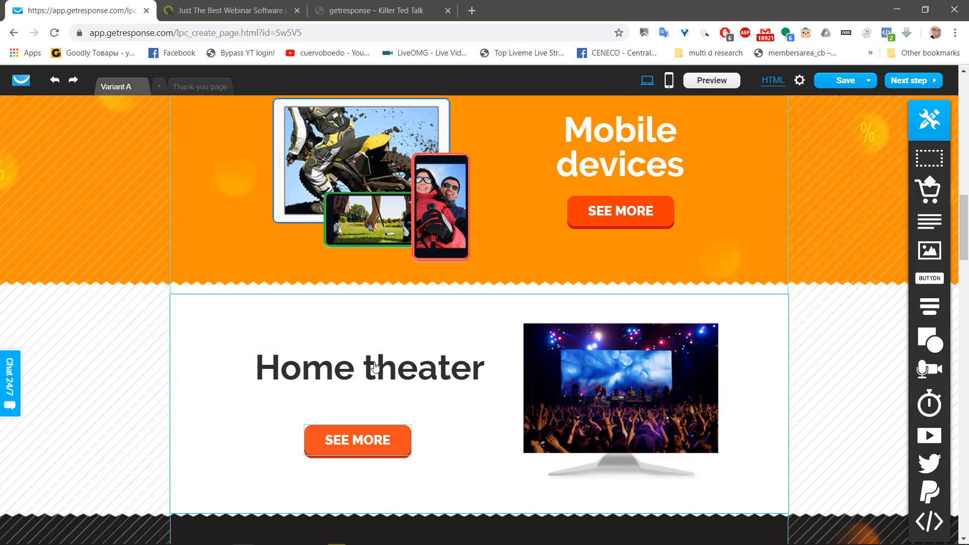
pyautogui.click(370, 366)
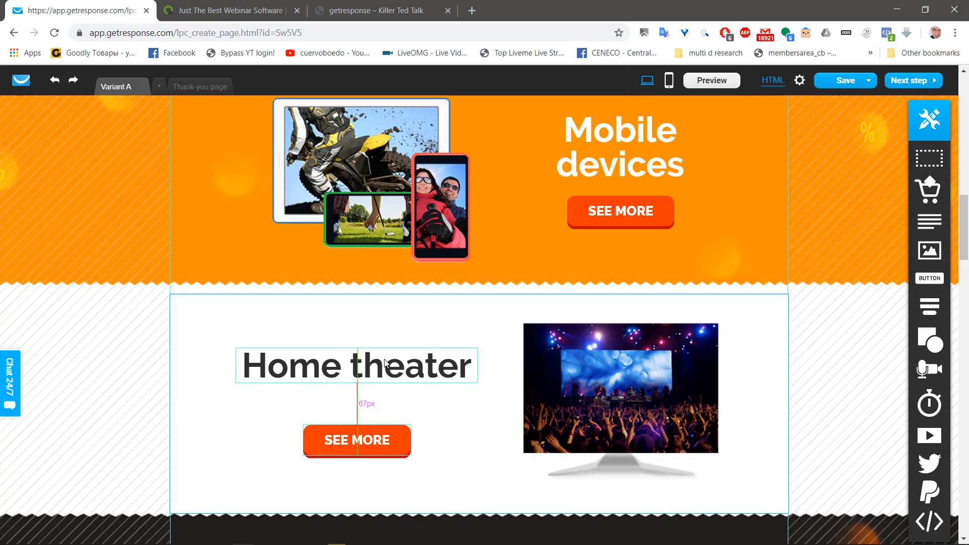
# Move the Accessories SEE MORE button rightward to its new position
pyautogui.scroll(-3)
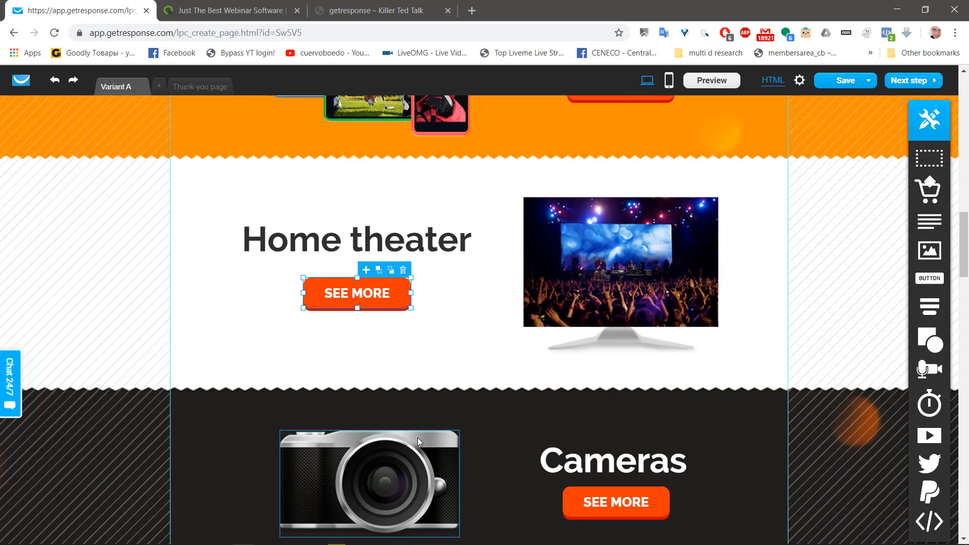
pyautogui.scroll(-3)
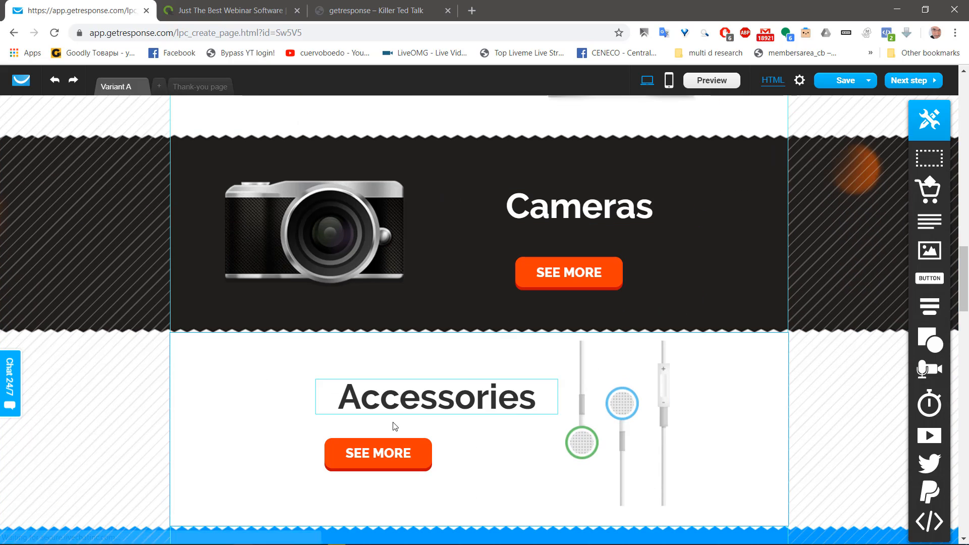
pyautogui.click(378, 454)
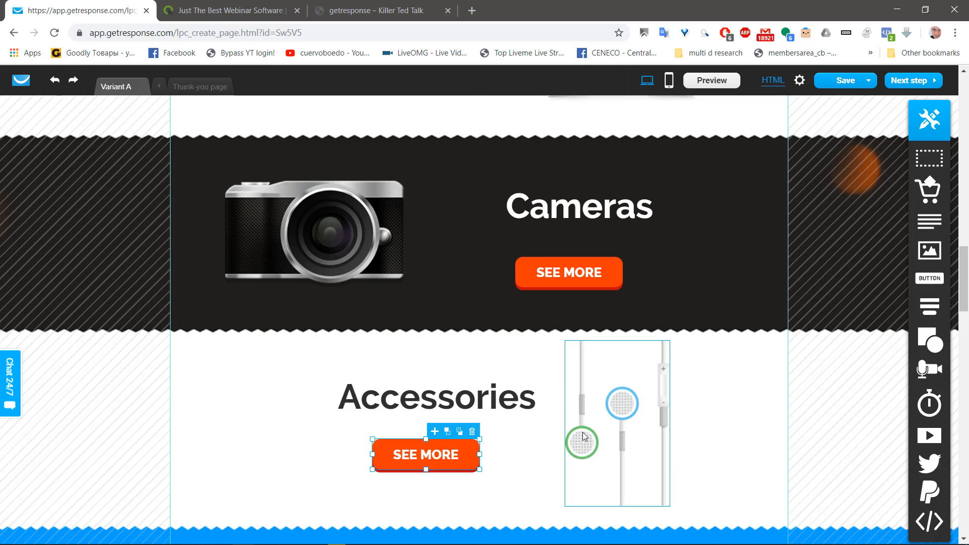
pyautogui.click(617, 423)
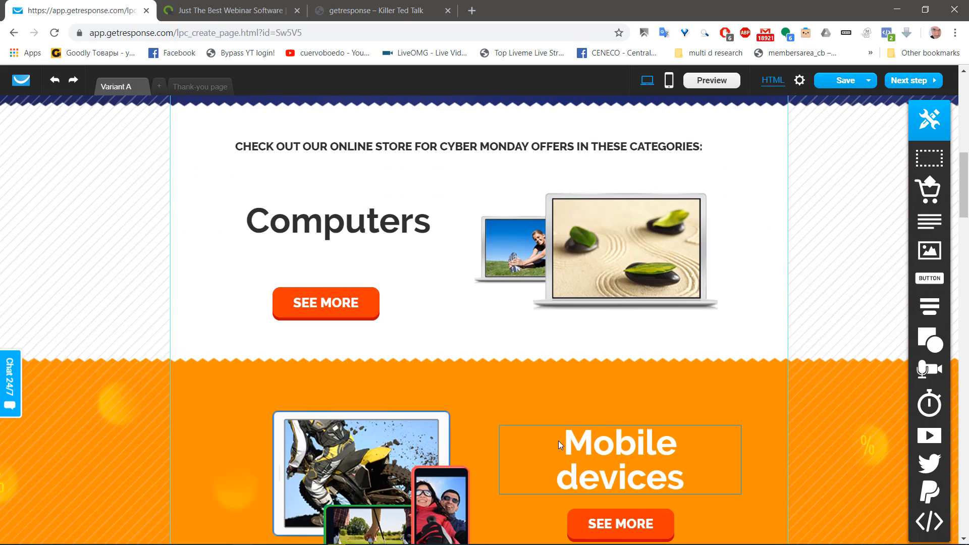
# Add a product box below the hero banner and cancel the store selection, leaving it empty
pyautogui.scroll(3)
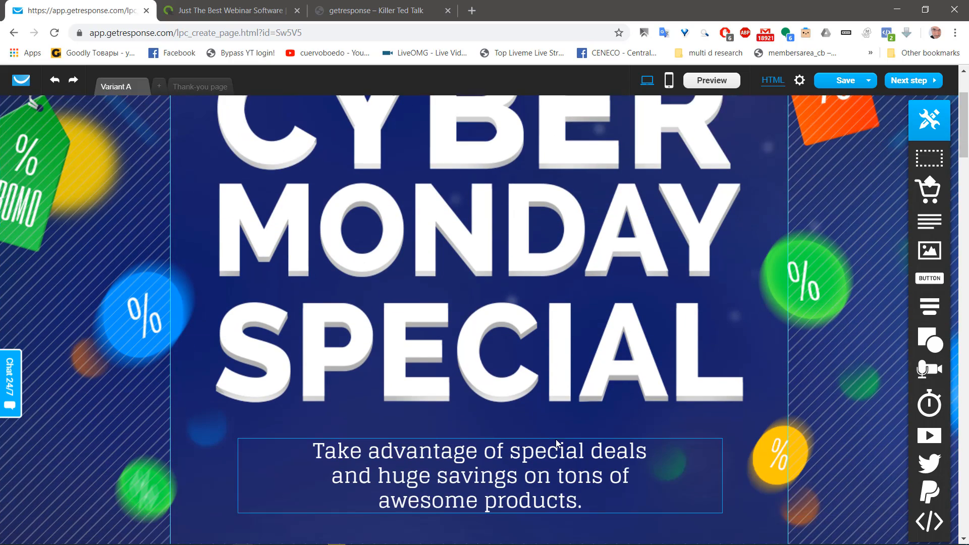
pyautogui.scroll(-3)
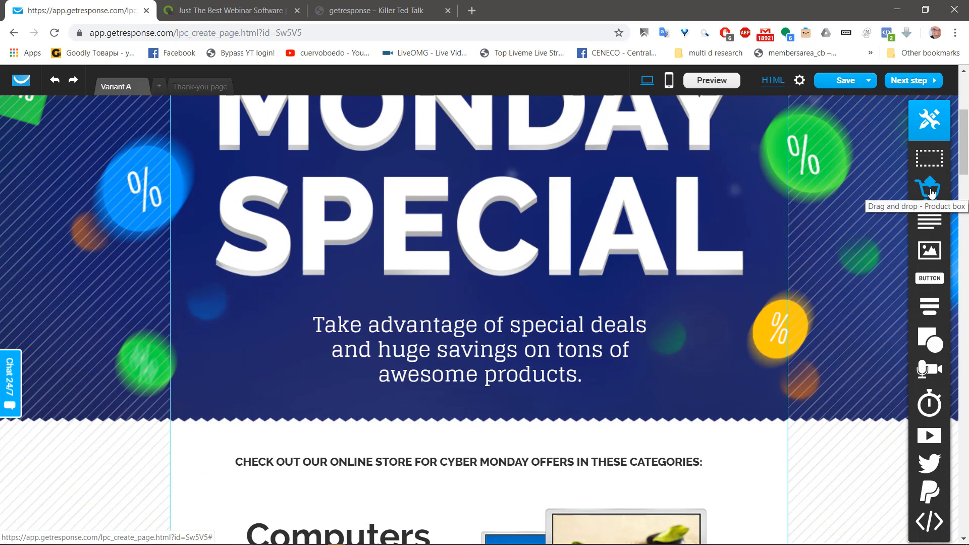
pyautogui.moveTo(932, 195)
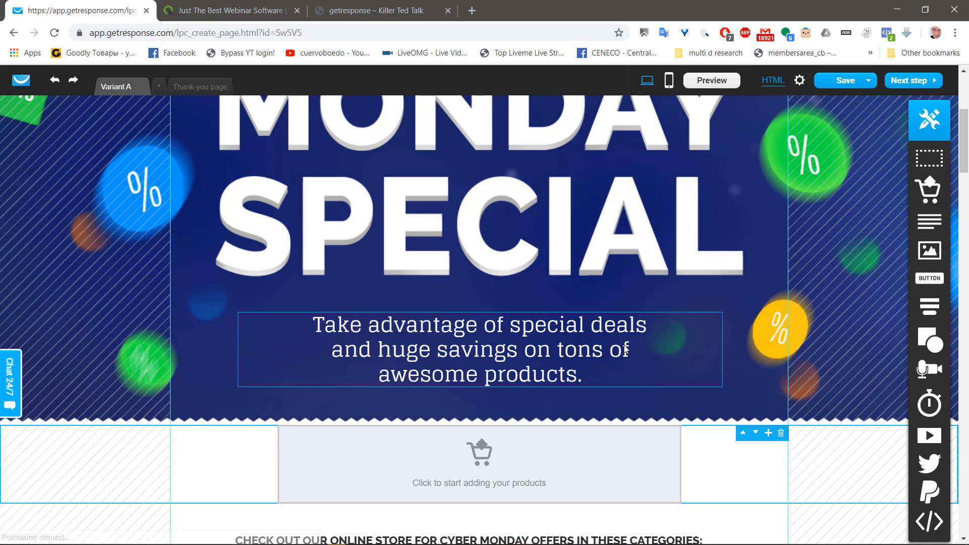
pyautogui.click(479, 464)
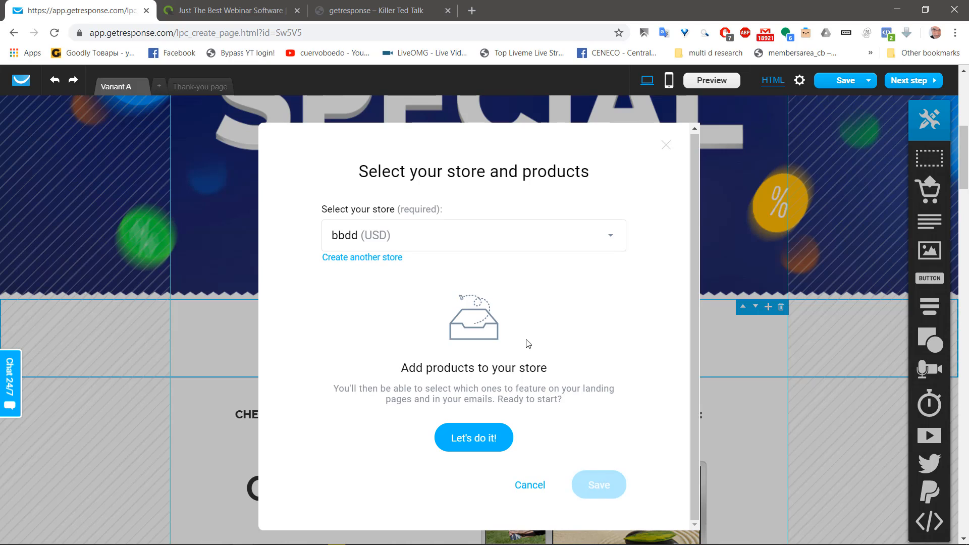
pyautogui.moveTo(392, 242)
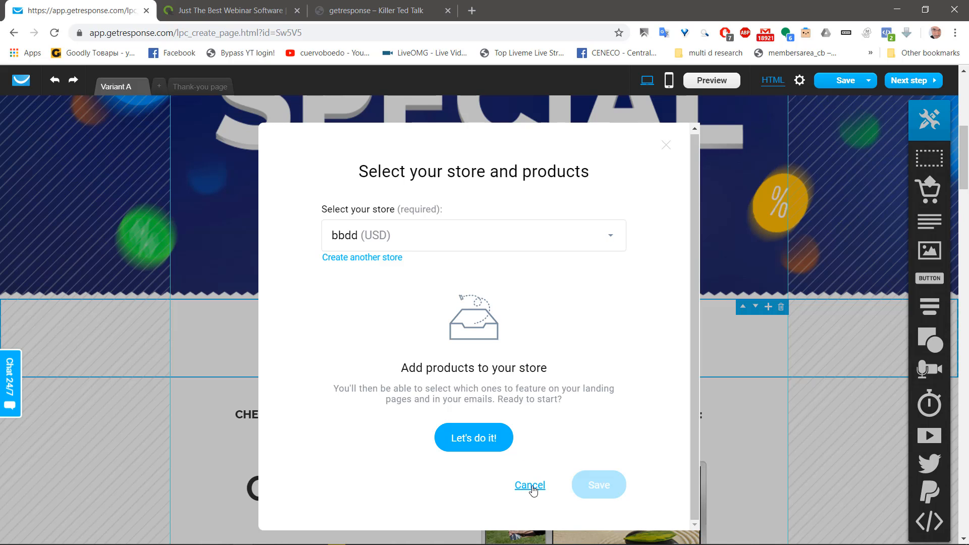
pyautogui.click(530, 486)
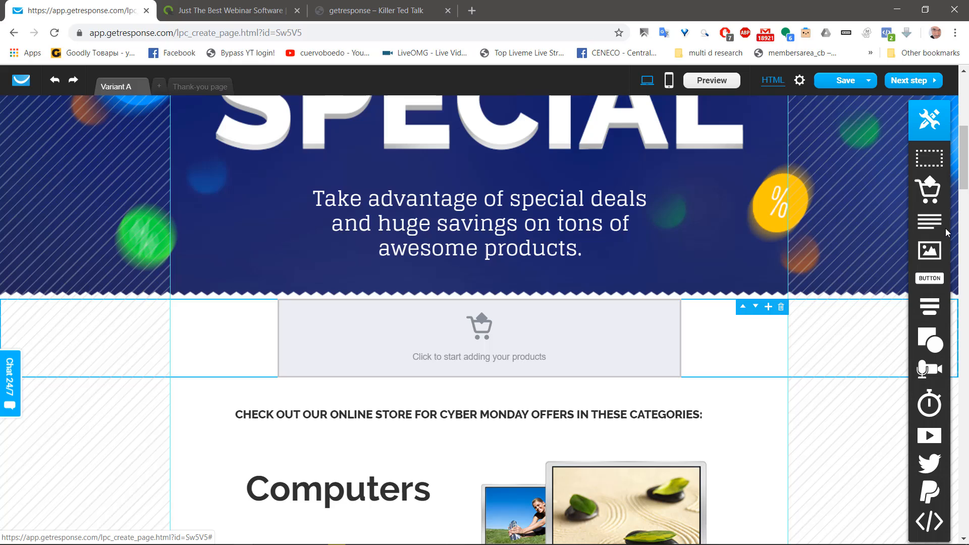
pyautogui.moveTo(929, 222)
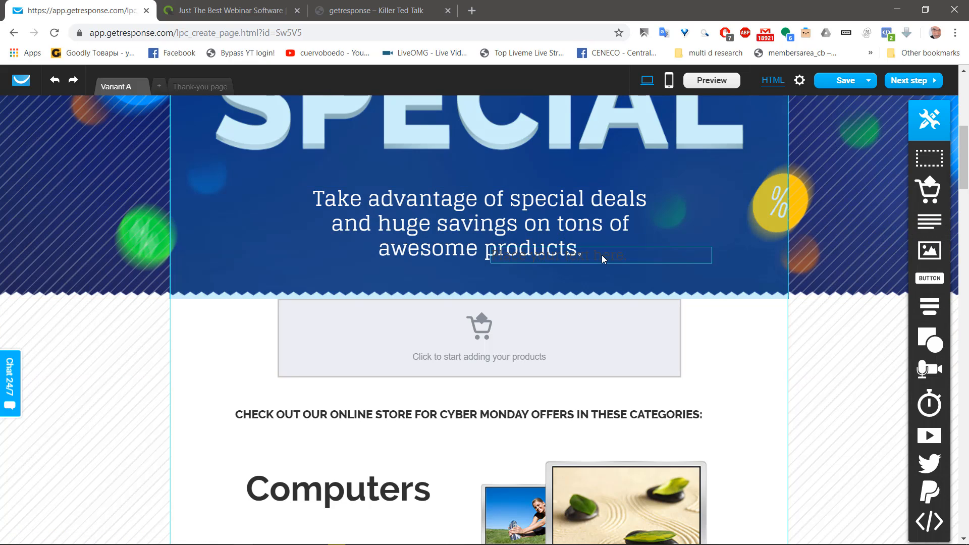
# Place a placeholder text block below the product box and start editing its formatting
pyautogui.click(600, 256)
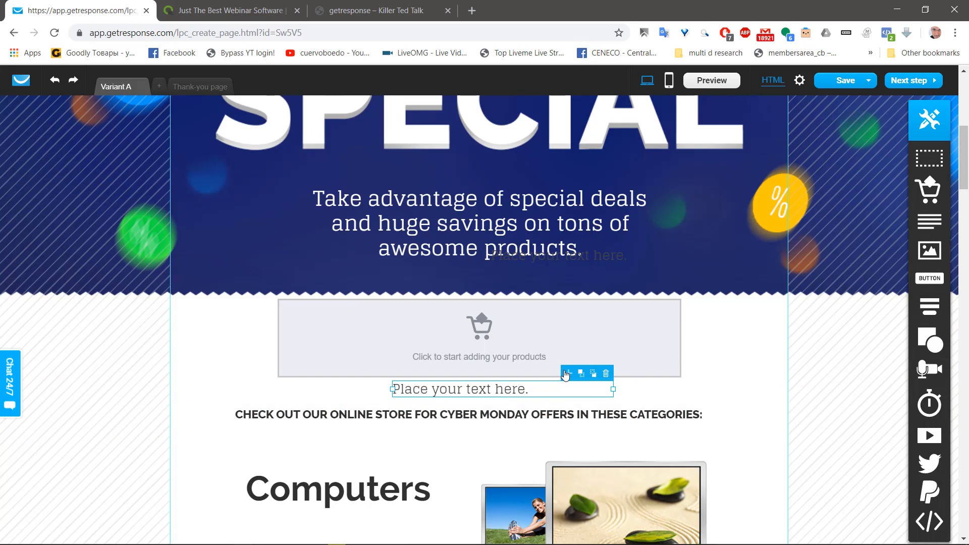
pyautogui.moveTo(580, 375)
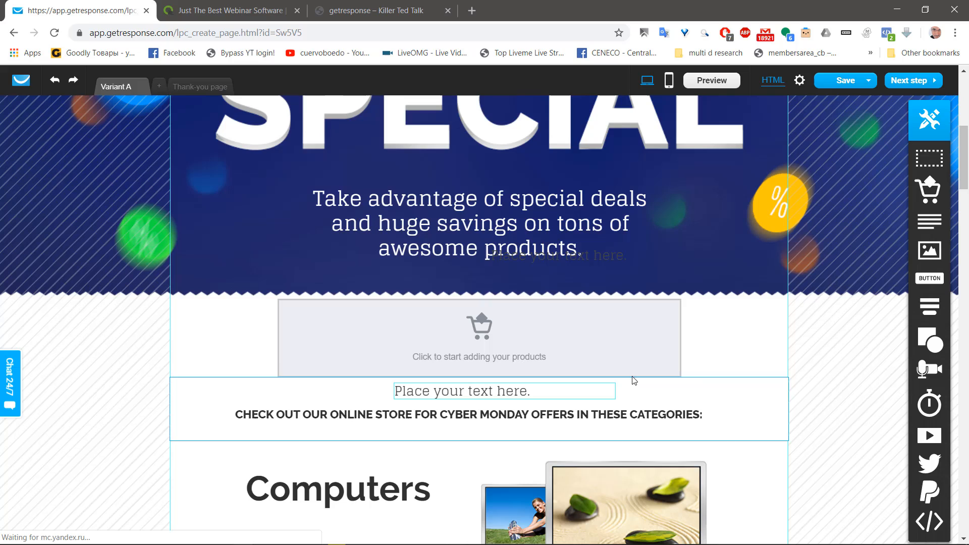
pyautogui.click(503, 390)
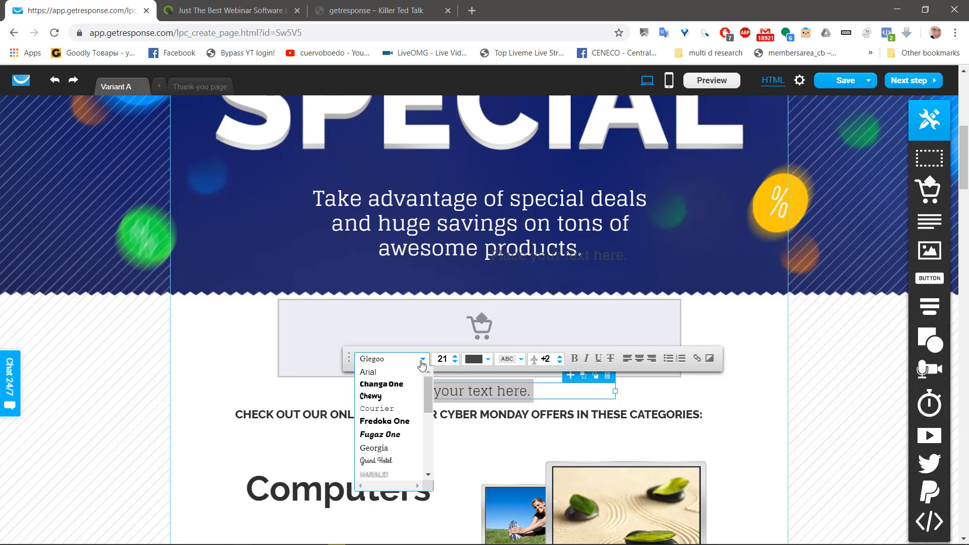
# Set the placeholder text's highlight colour to dark red #5F0707
pyautogui.scroll(-3)
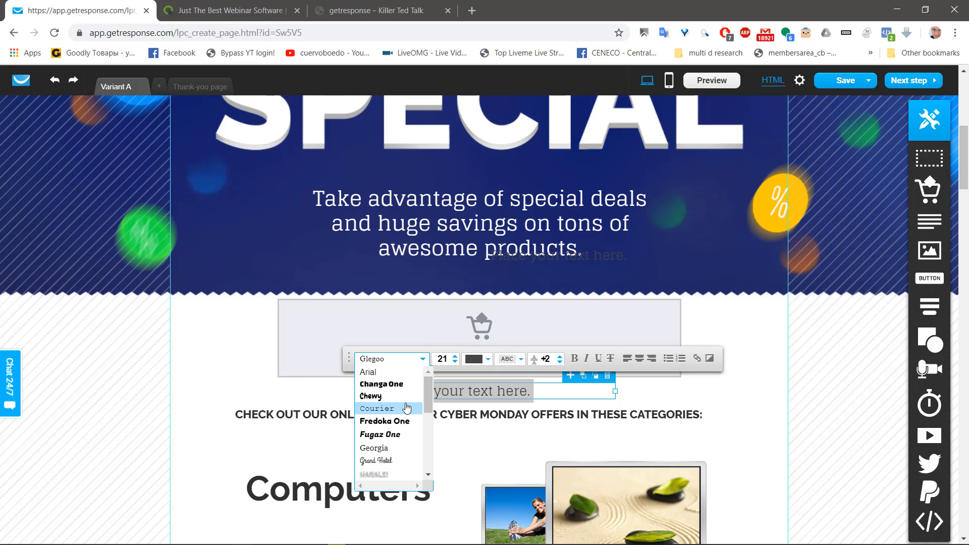
pyautogui.moveTo(484, 374)
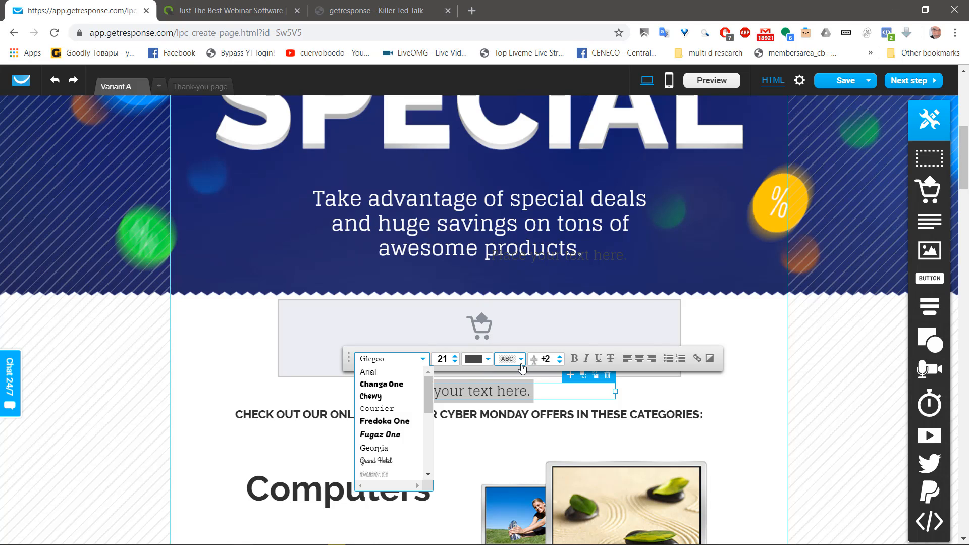
pyautogui.click(486, 358)
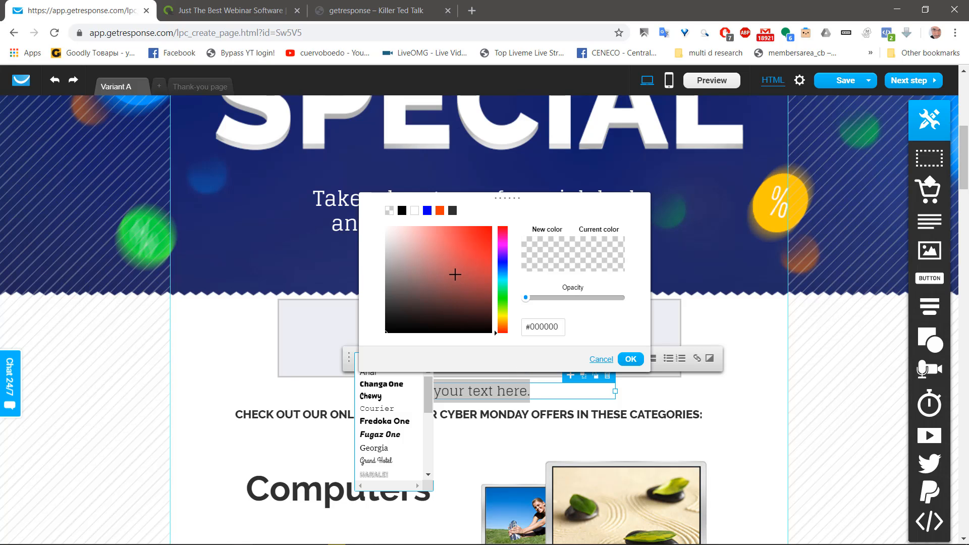
pyautogui.click(467, 285)
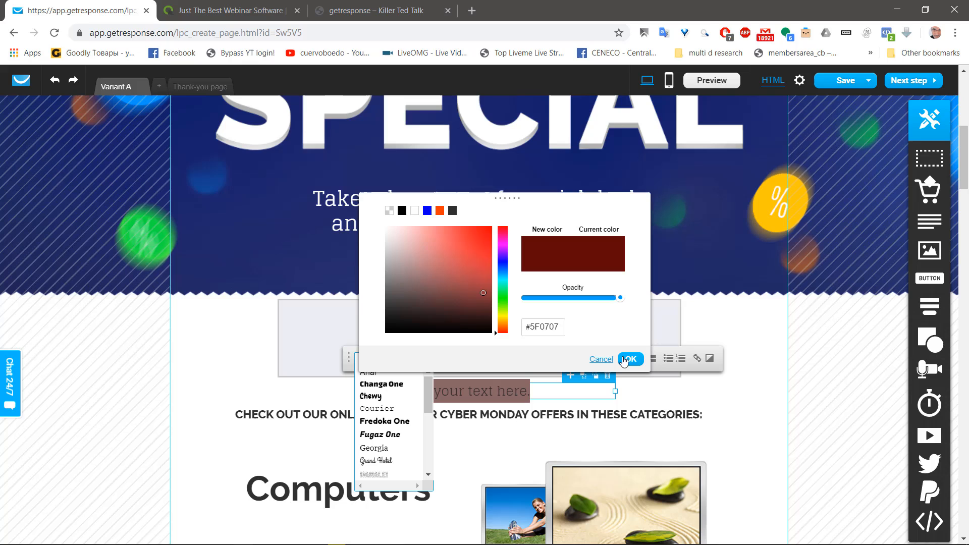
pyautogui.click(629, 359)
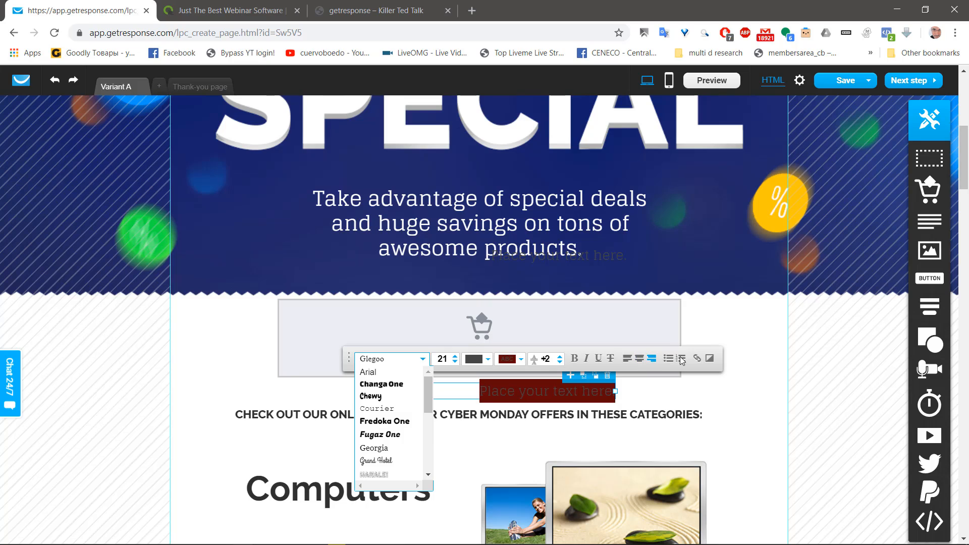
# Make the text a numbered list item and close the link dialog without adding a link
pyautogui.click(668, 358)
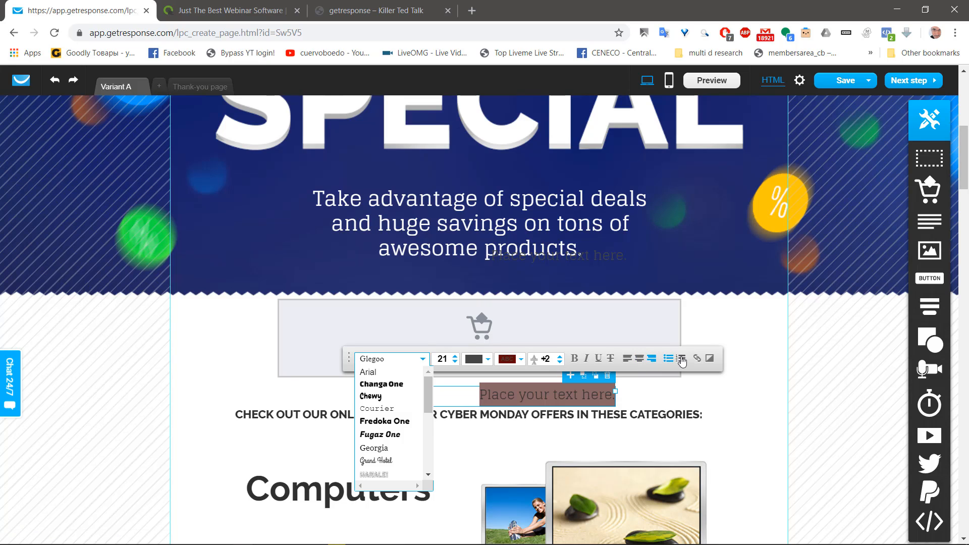
pyautogui.click(697, 358)
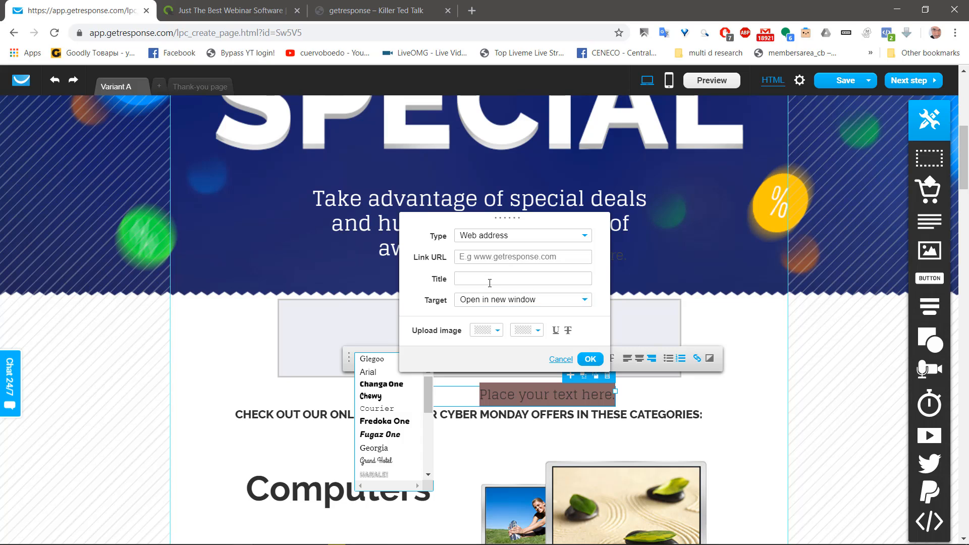
pyautogui.click(560, 360)
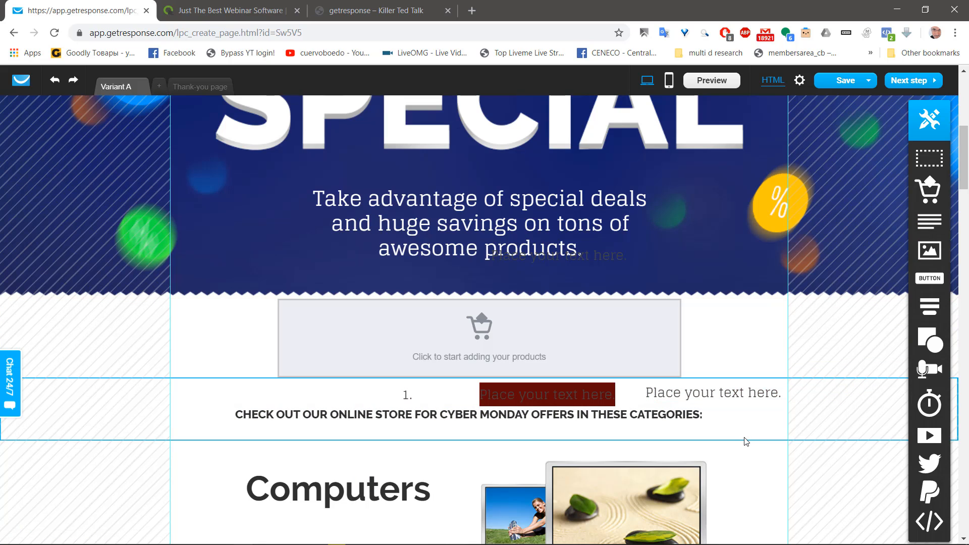
pyautogui.scroll(-3)
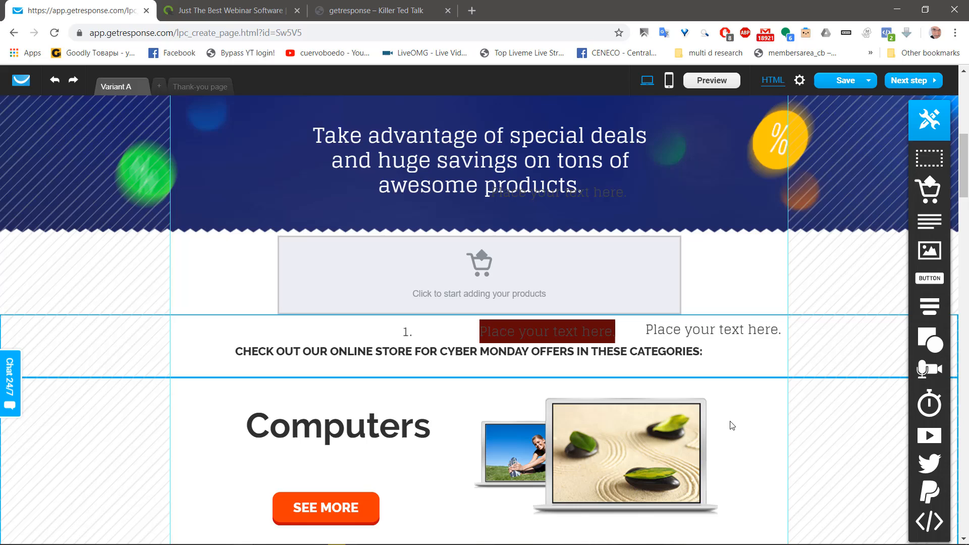
pyautogui.scroll(-3)
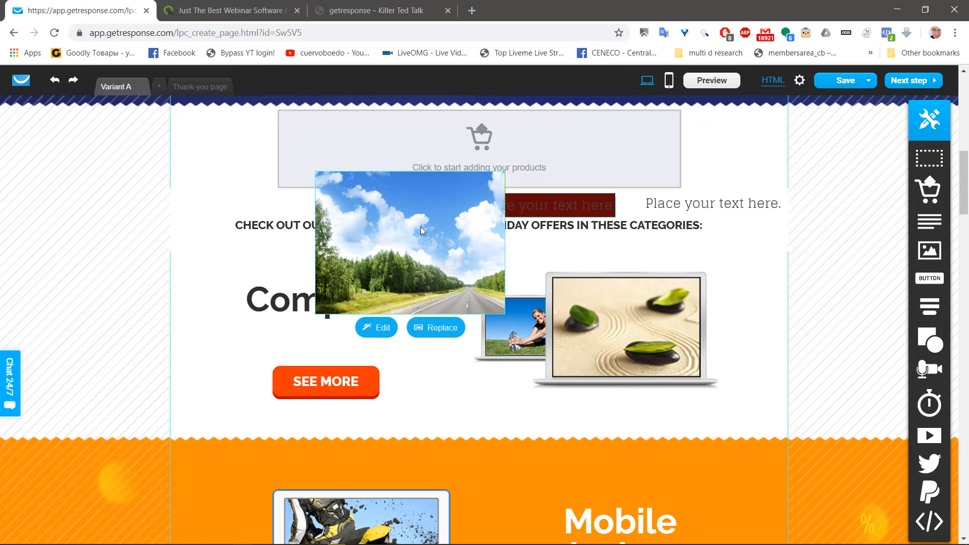
# Place the road-and-sky photo, move it over the SPECIAL heading and open it in the image editor
pyautogui.moveTo(423, 233); pyautogui.dragTo(430, 344)
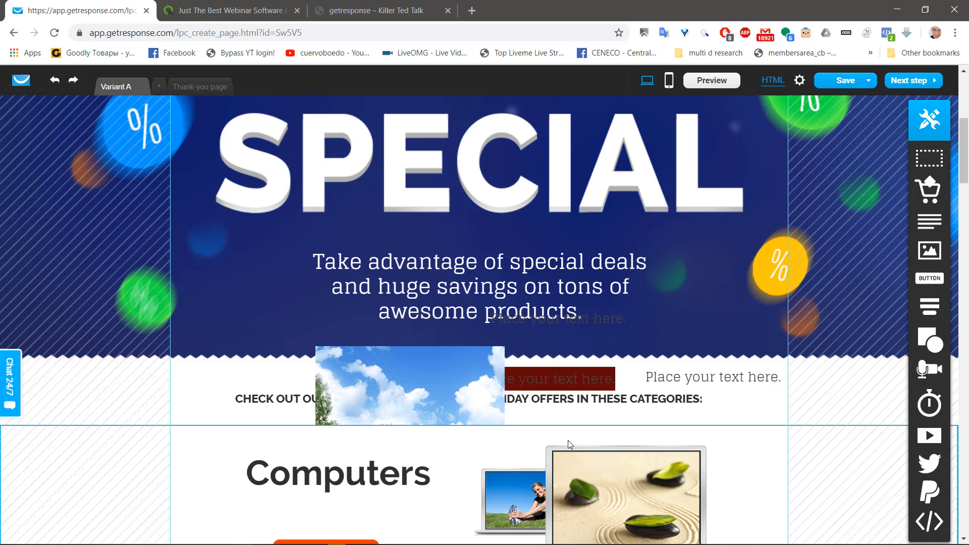
pyautogui.click(409, 385)
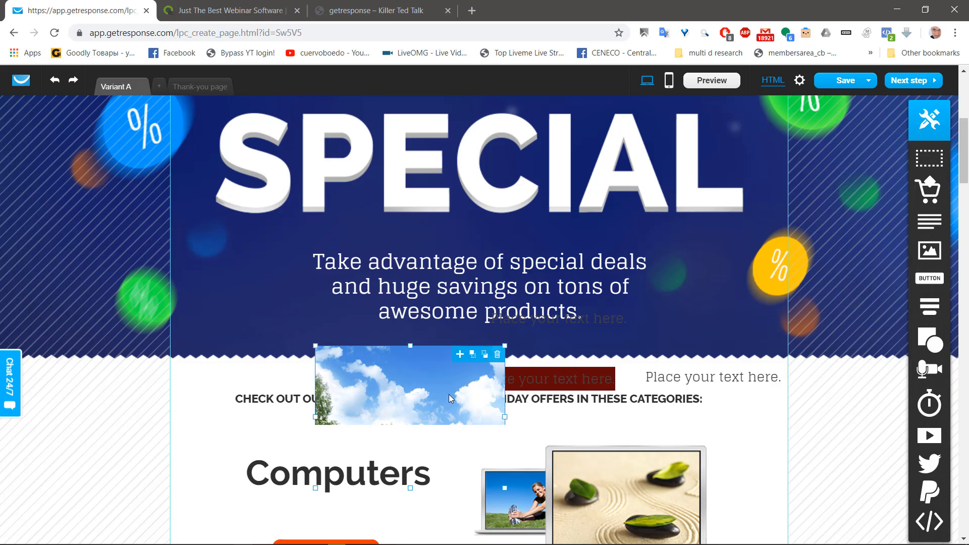
pyautogui.moveTo(410, 383); pyautogui.dragTo(486, 221)
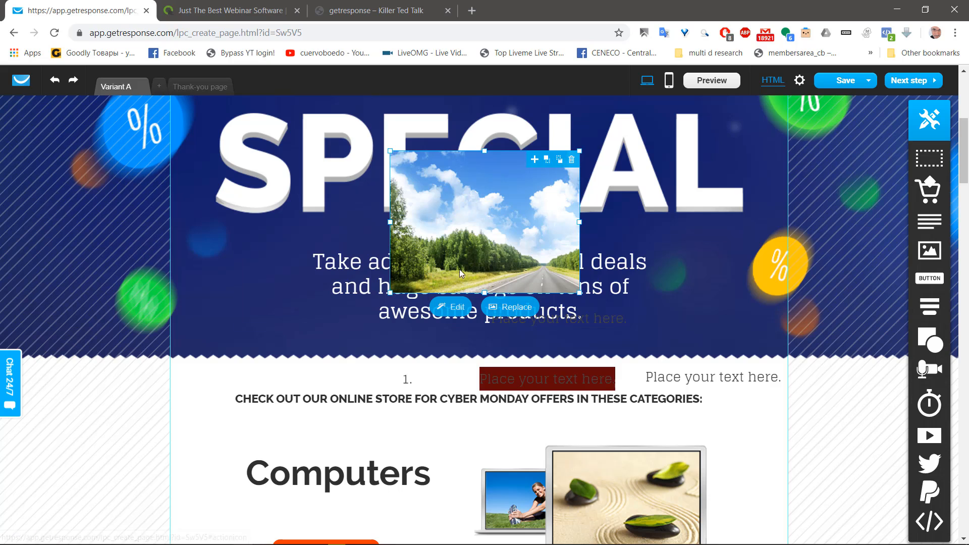
pyautogui.click(509, 307)
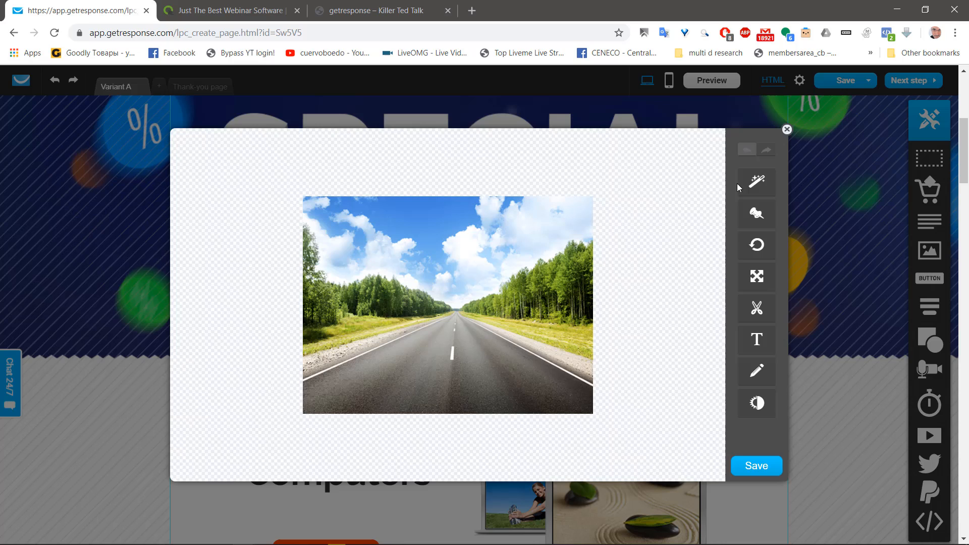
pyautogui.moveTo(756, 181)
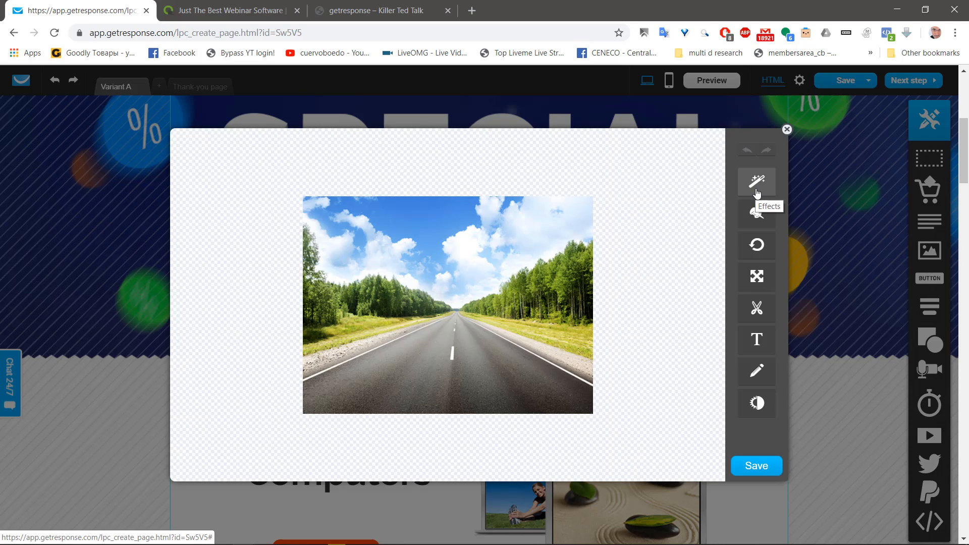
pyautogui.click(757, 181)
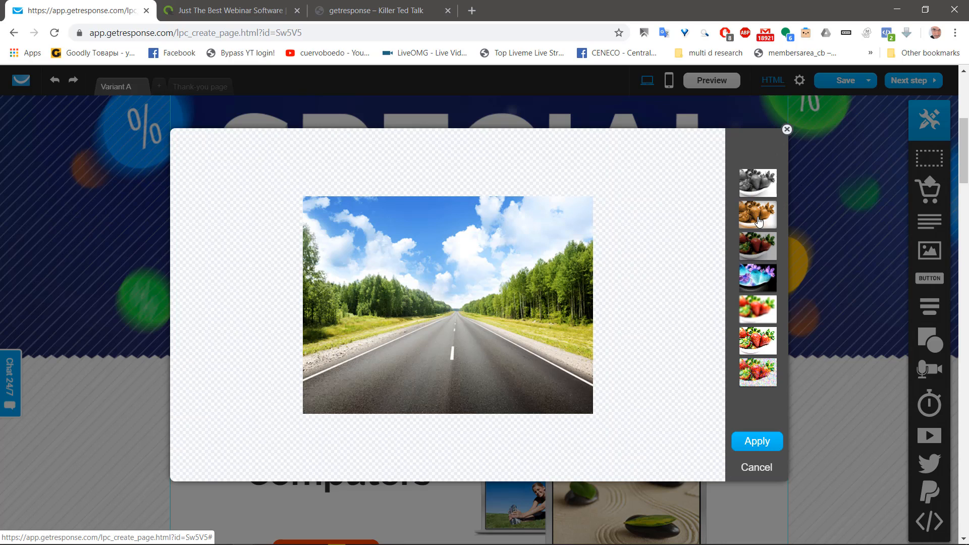
pyautogui.click(757, 373)
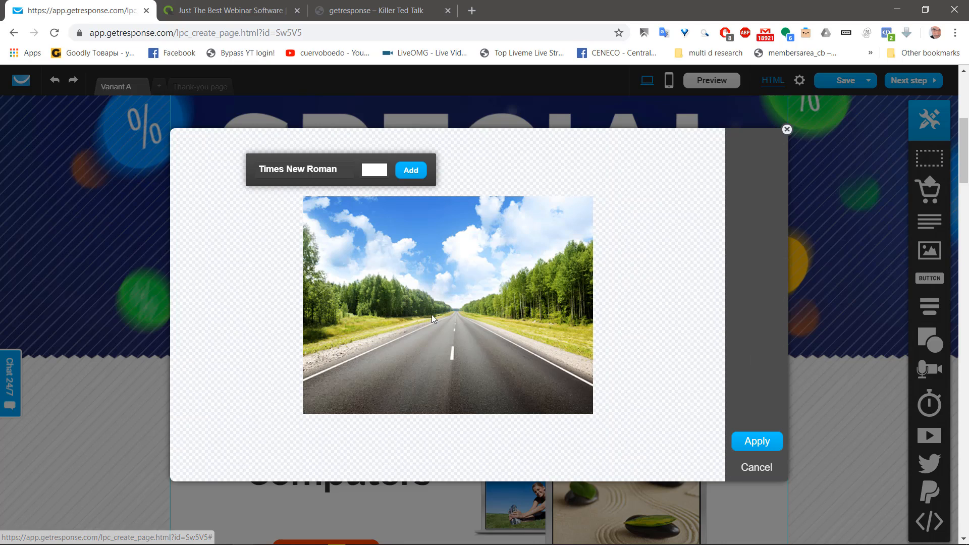
pyautogui.moveTo(407, 282)
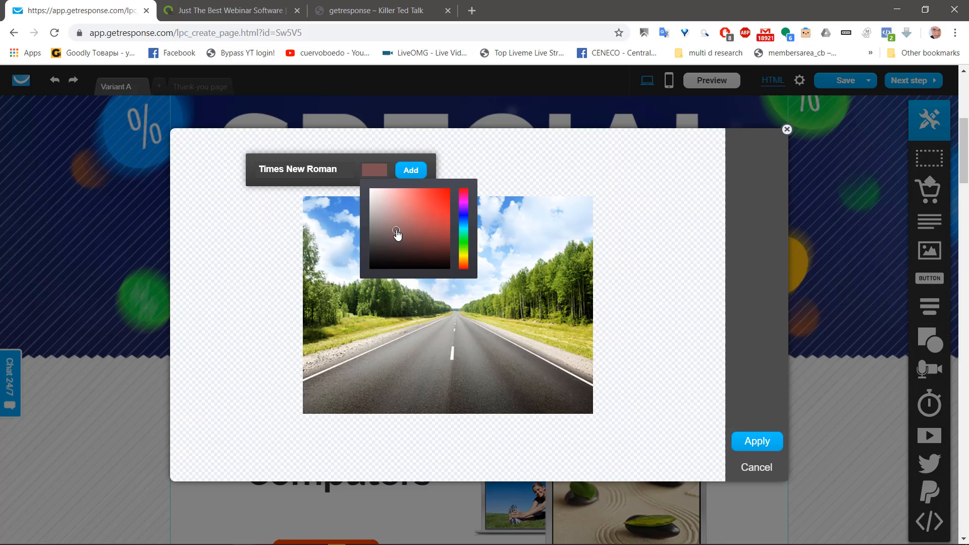
pyautogui.click(299, 168)
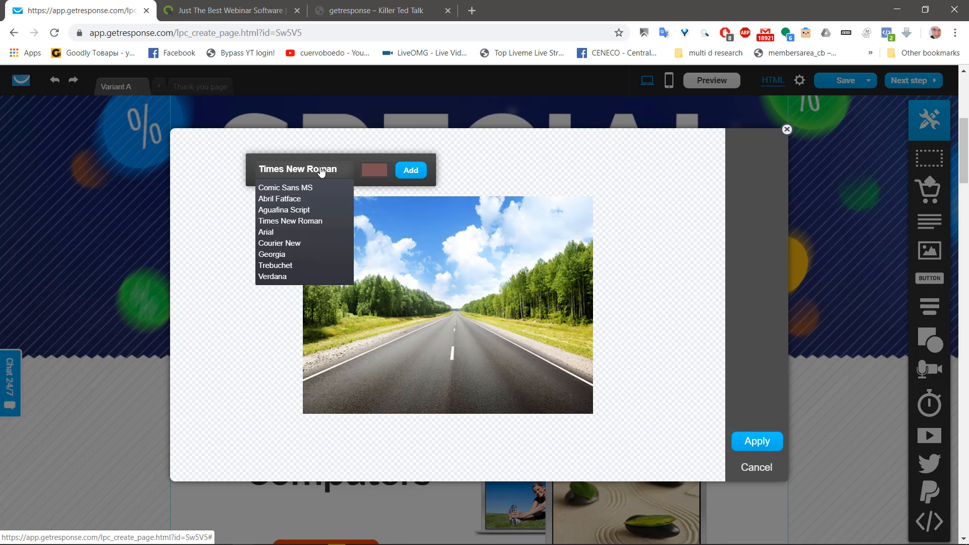
pyautogui.click(279, 199)
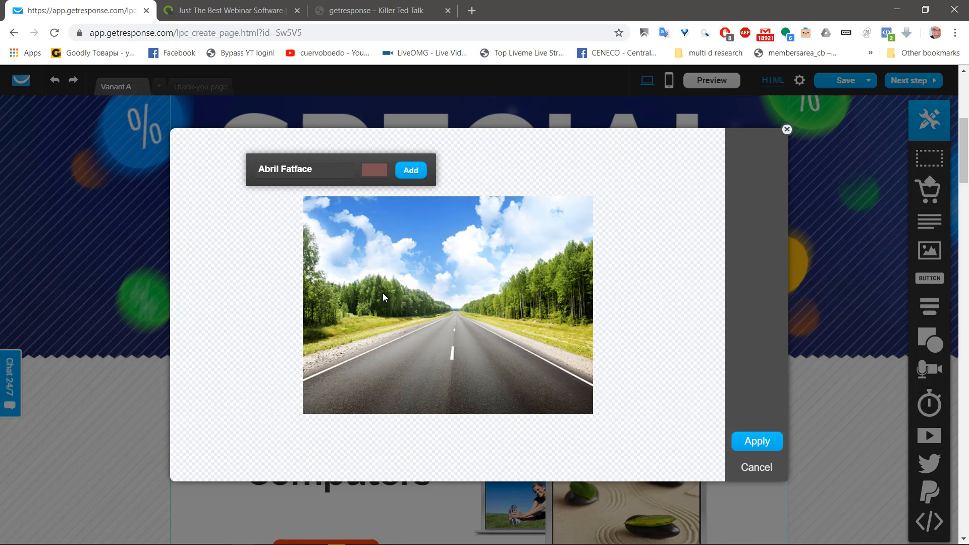
pyautogui.moveTo(791, 459)
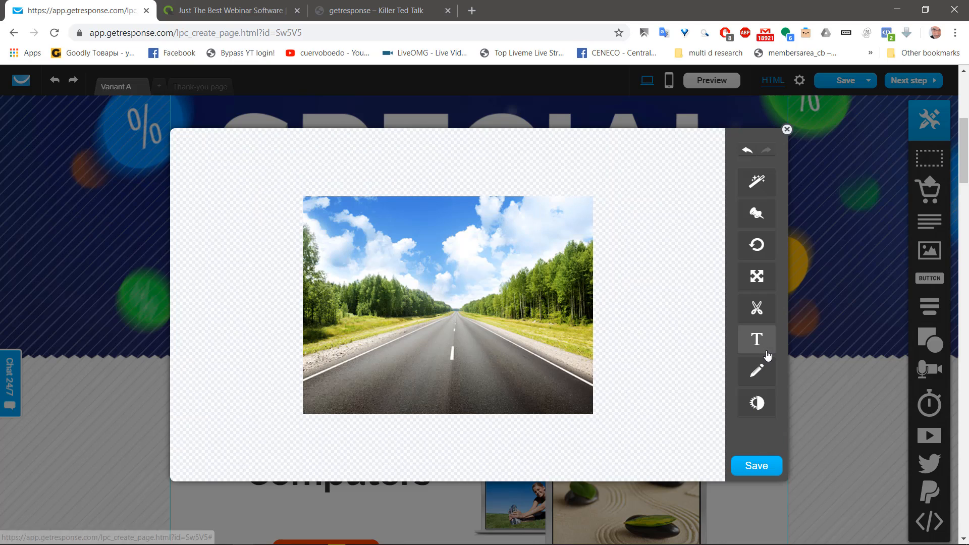
pyautogui.click(756, 339)
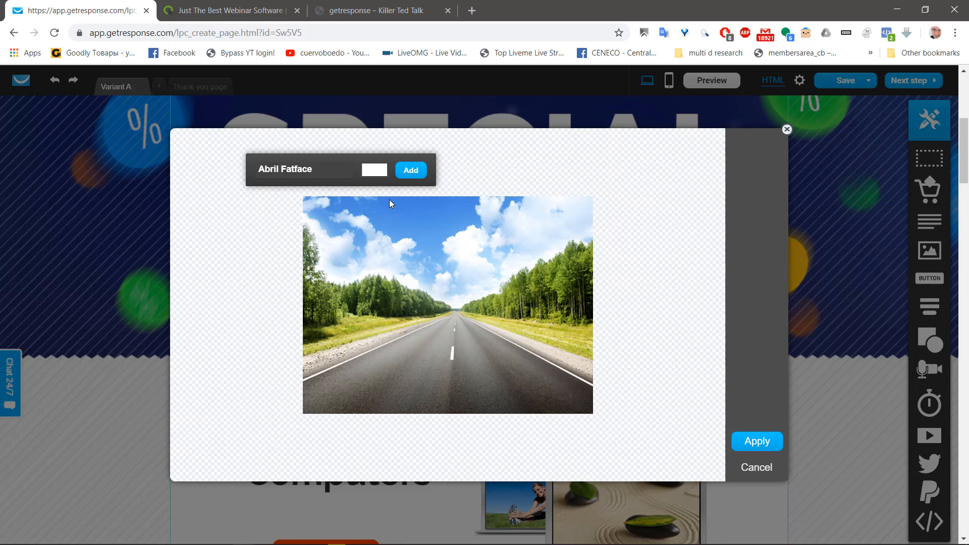
pyautogui.click(303, 169)
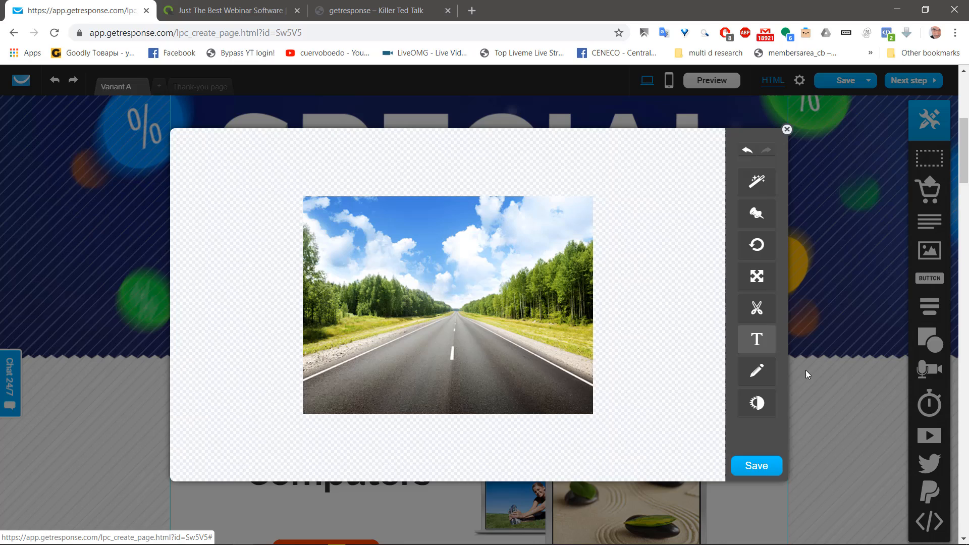
pyautogui.moveTo(433, 242); pyautogui.dragTo(507, 271)
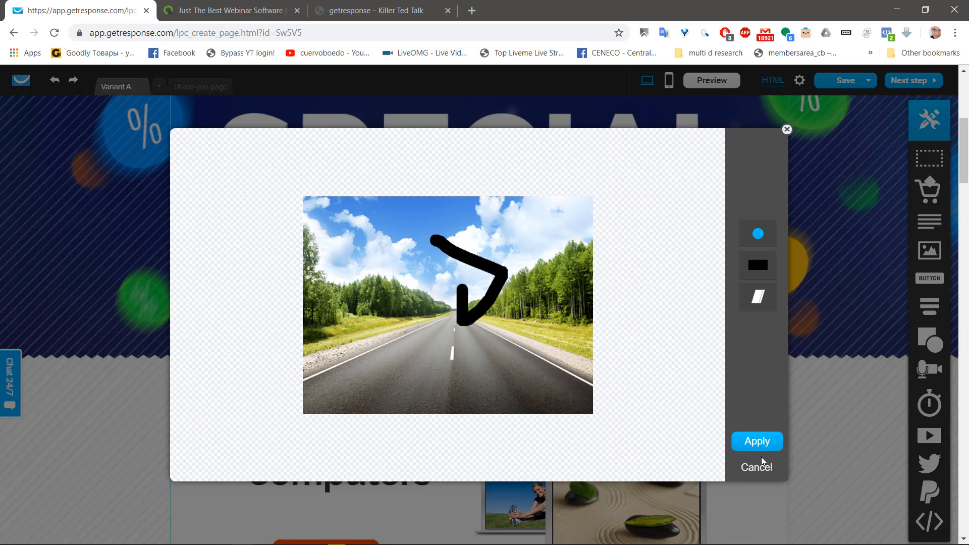
pyautogui.click(756, 441)
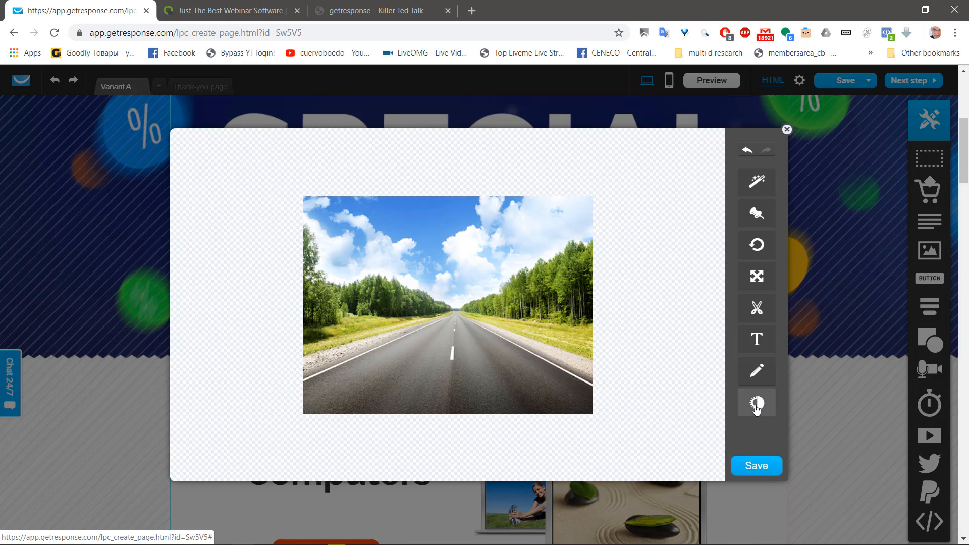
pyautogui.click(757, 403)
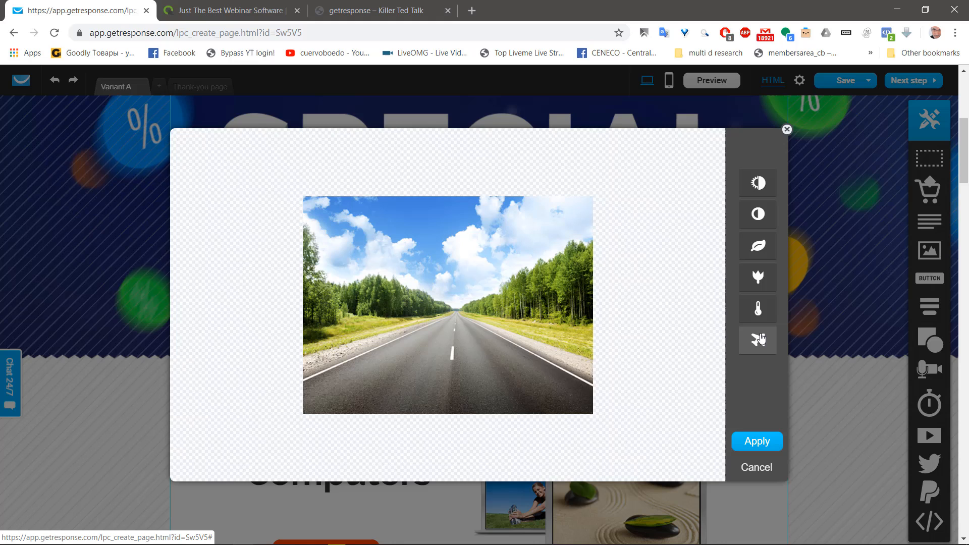
pyautogui.click(757, 340)
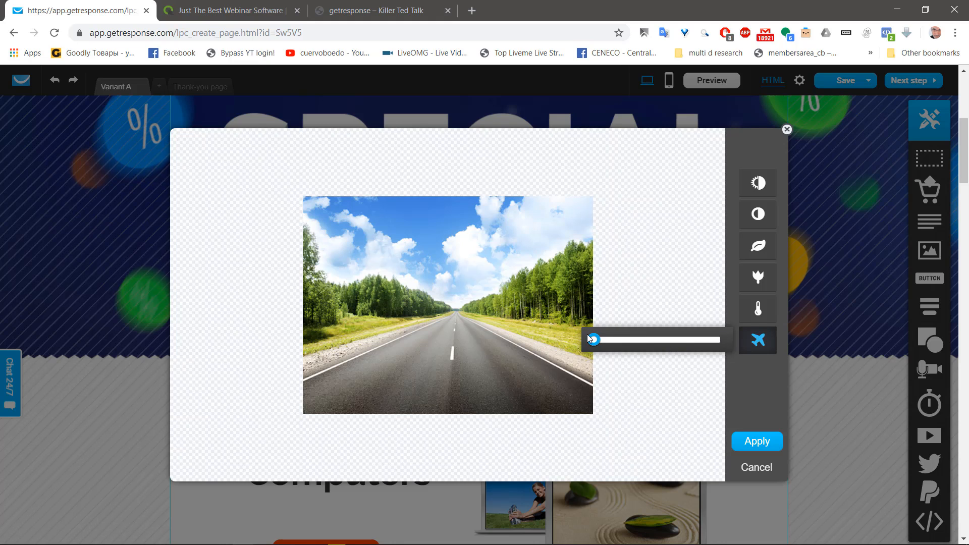
pyautogui.moveTo(593, 339); pyautogui.dragTo(645, 339)
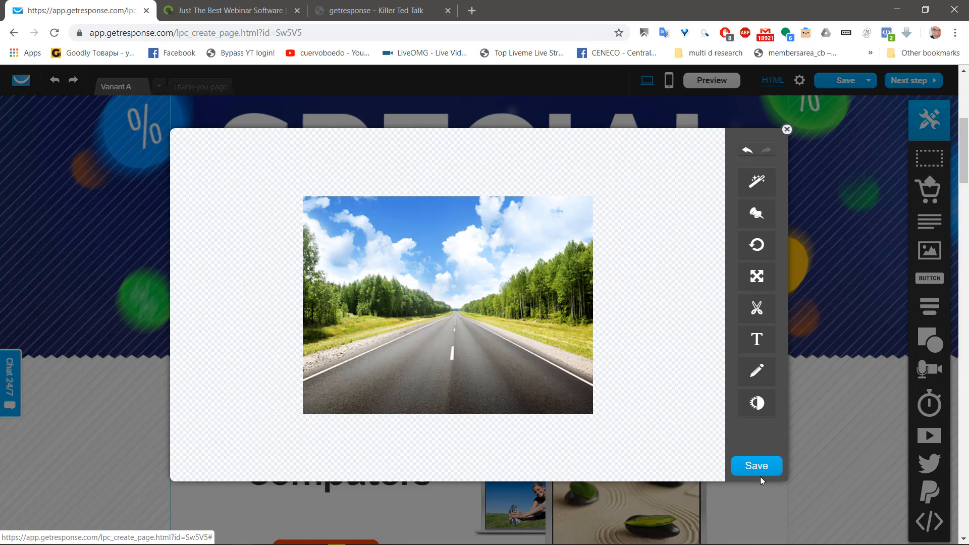
pyautogui.click(757, 466)
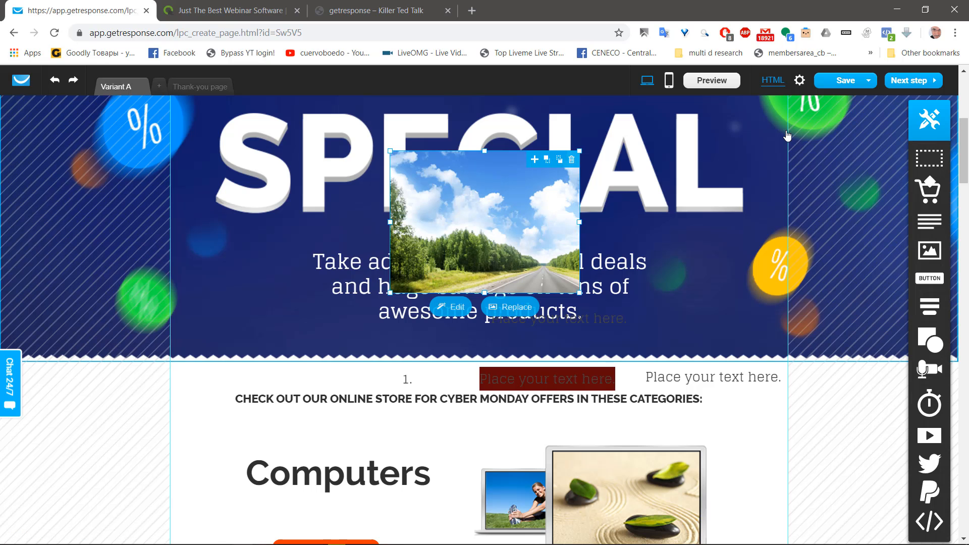
# Drop a new orange button into the Computers section and place it over the Computers heading
pyautogui.scroll(-3)
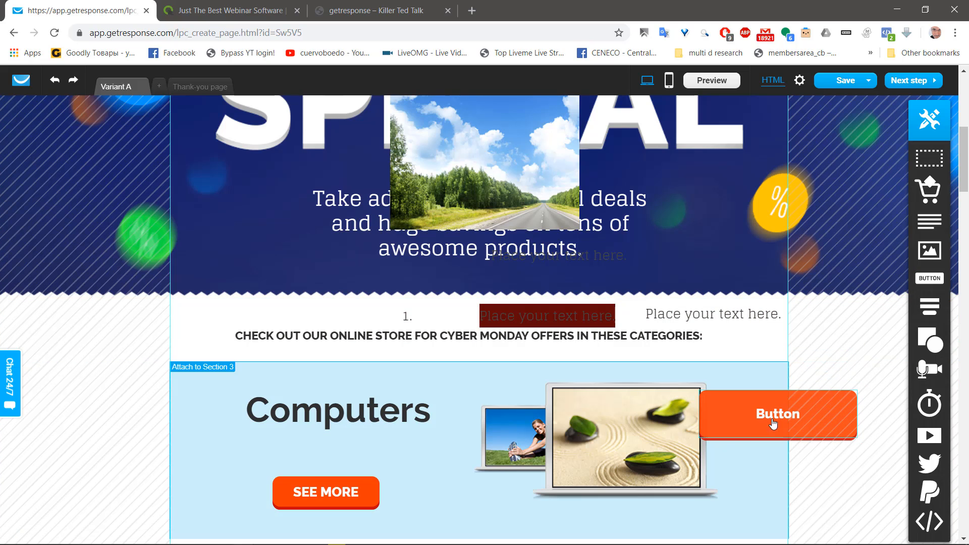
pyautogui.click(778, 414)
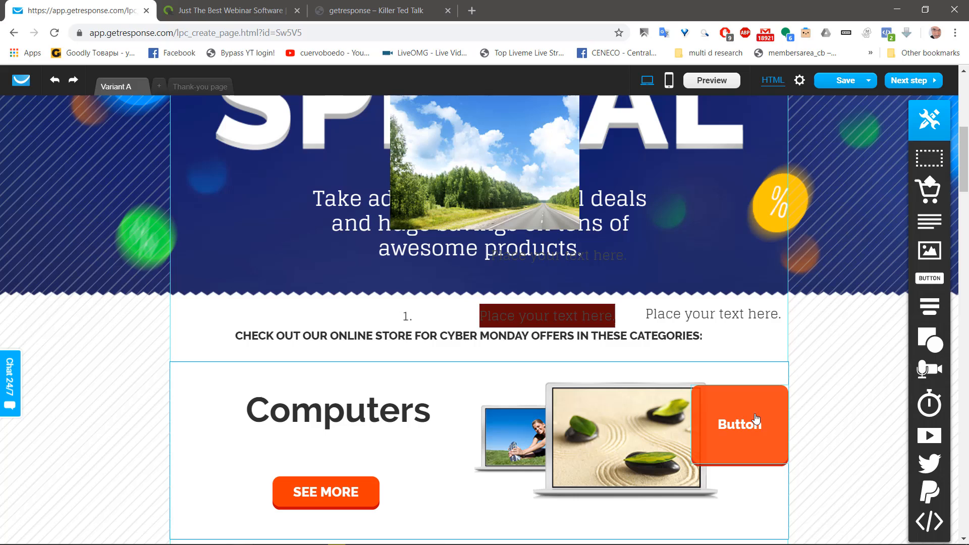
pyautogui.moveTo(740, 425); pyautogui.dragTo(388, 422)
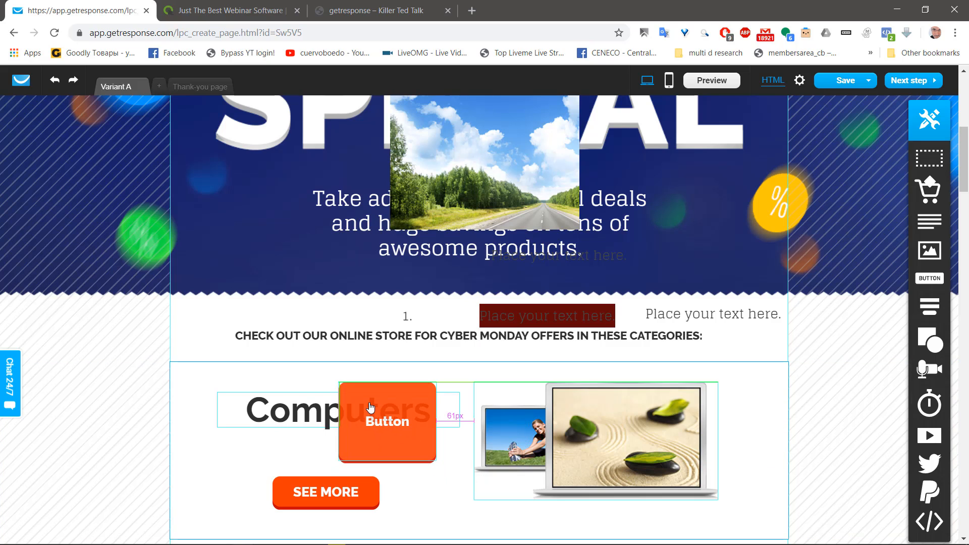
pyautogui.click(387, 422)
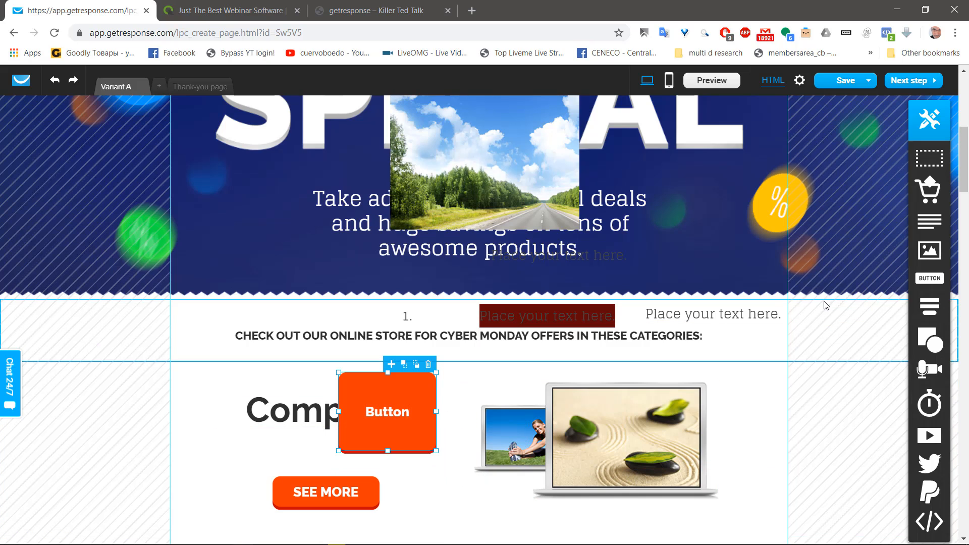
pyautogui.scroll(-3)
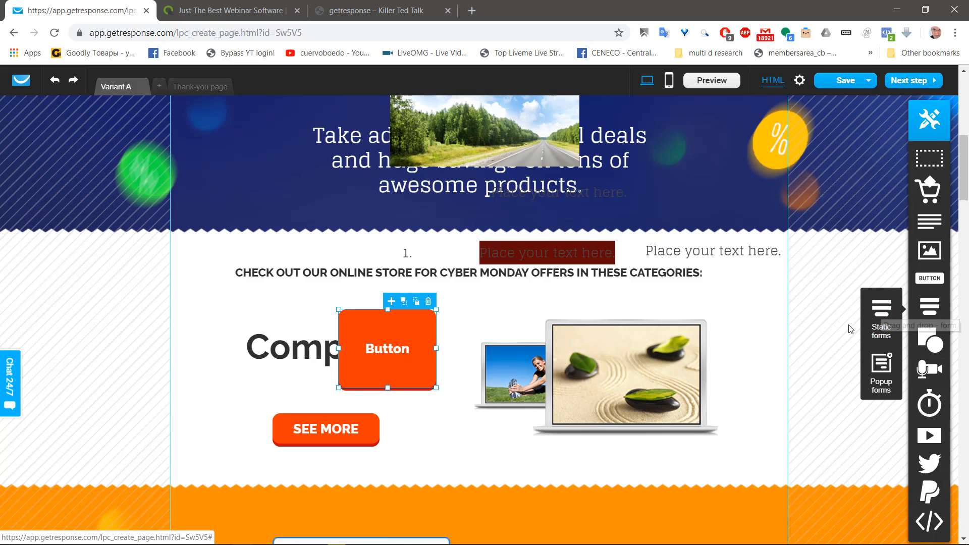
# Drop a static signup form with name, email and Sign up! button into the Cameras section
pyautogui.scroll(-3)
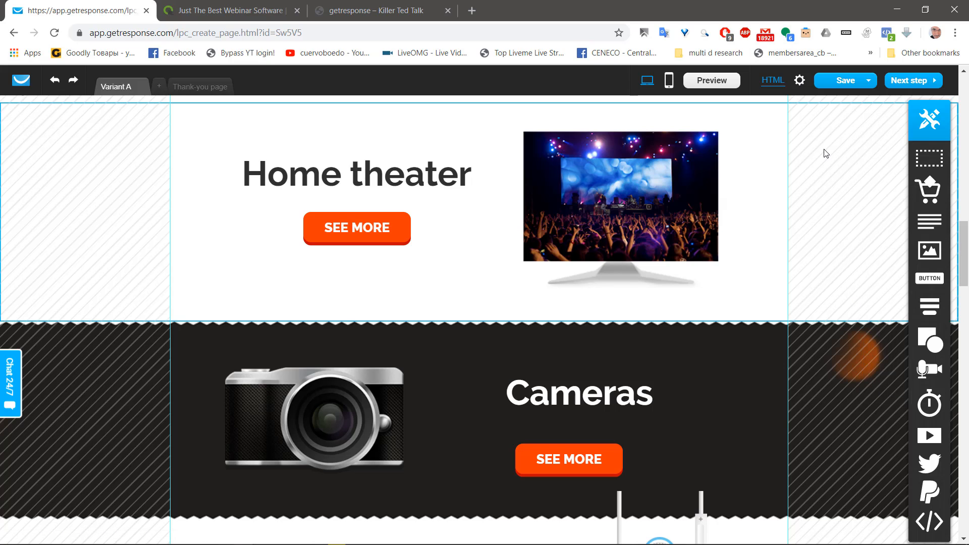
pyautogui.scroll(-3)
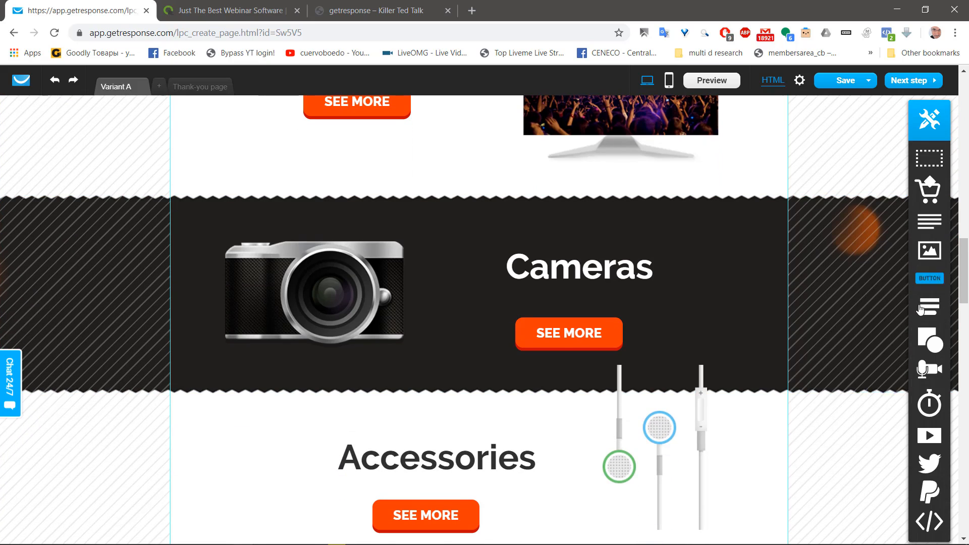
pyautogui.click(929, 342)
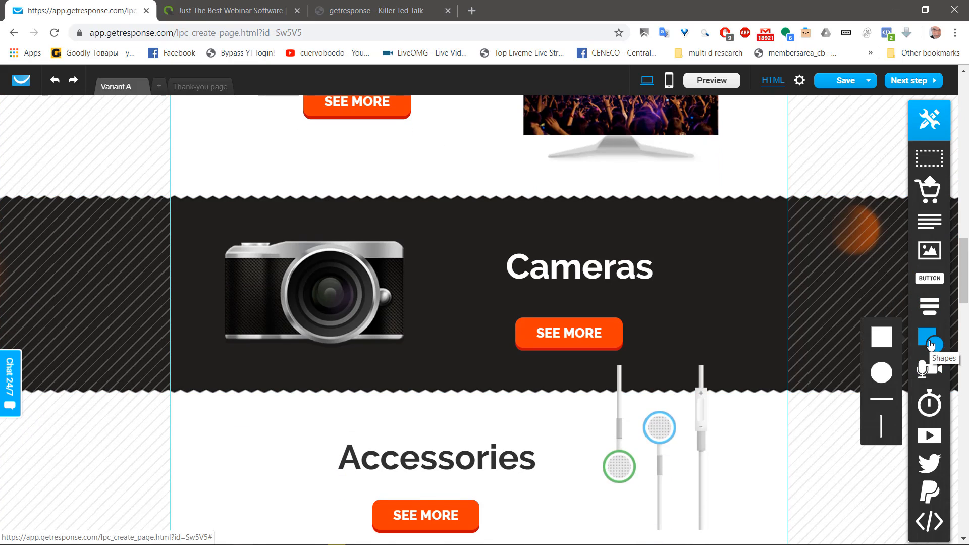
pyautogui.click(578, 267)
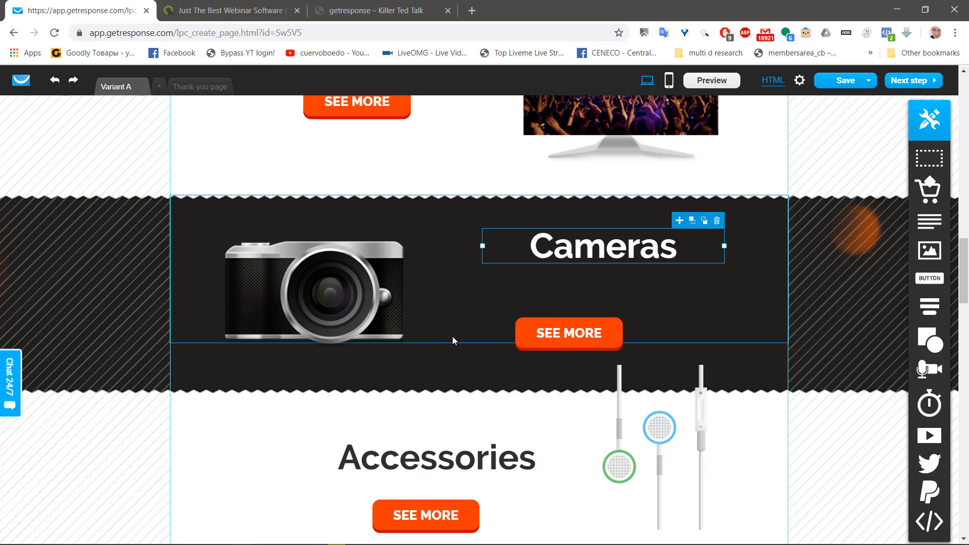
pyautogui.click(929, 335)
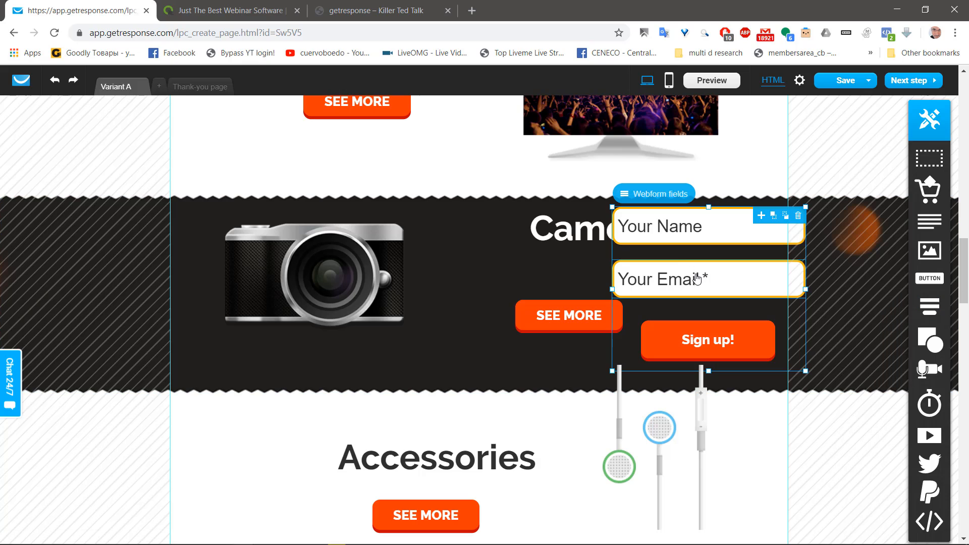
# Add a popup form placeholder to the Cameras section beside the signup form
pyautogui.click(708, 278)
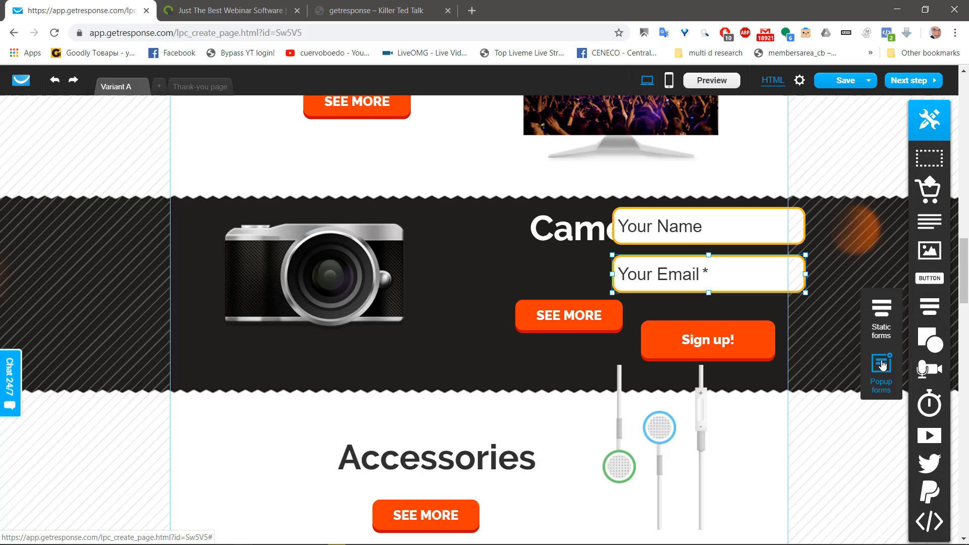
pyautogui.click(881, 364)
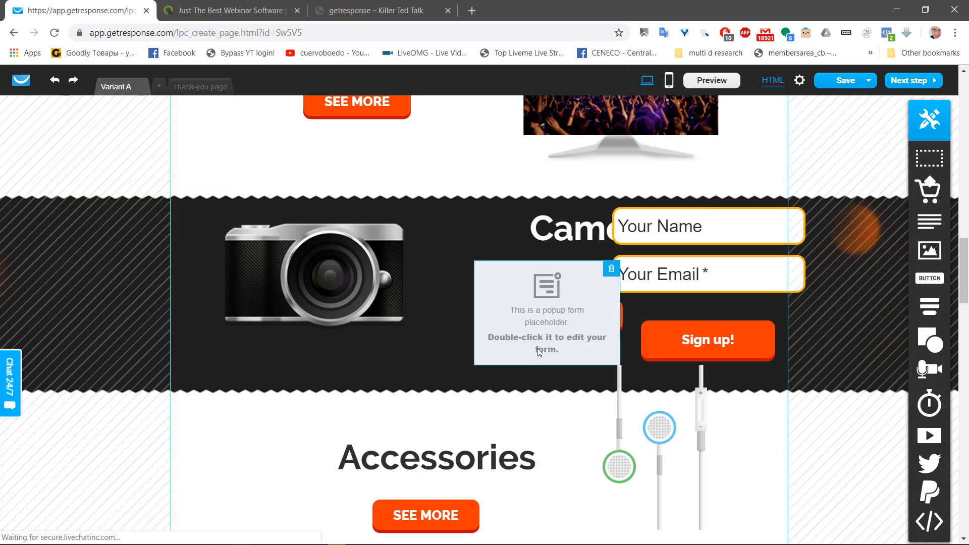
pyautogui.doubleClick(547, 312)
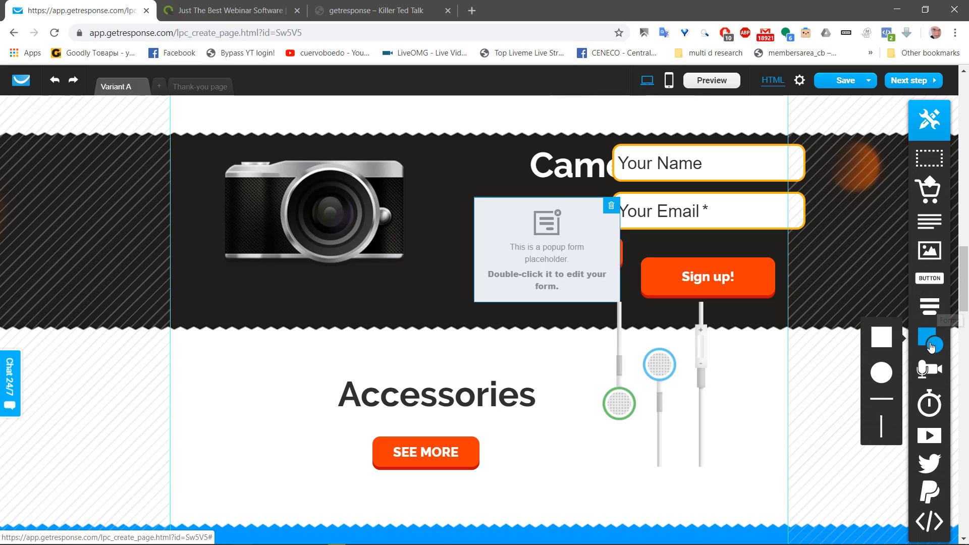
pyautogui.moveTo(929, 370)
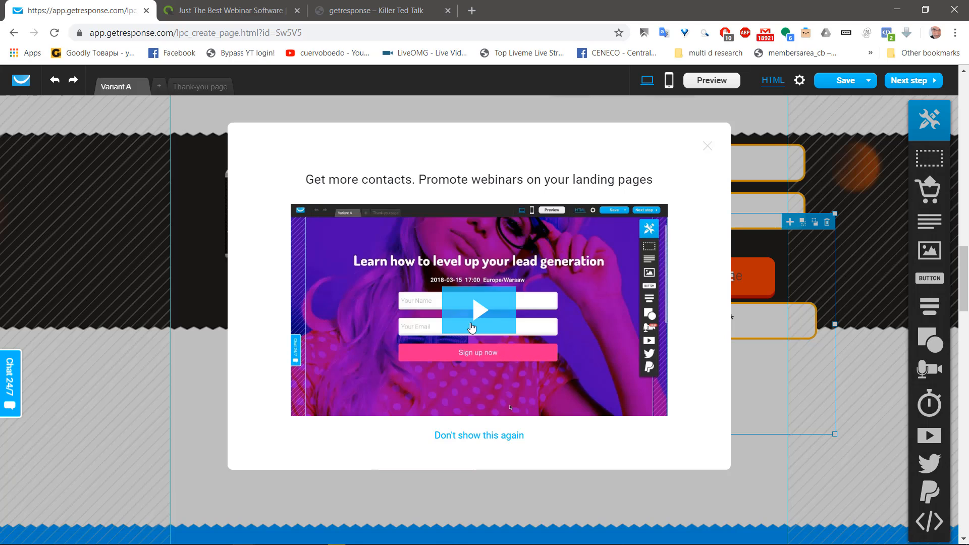
pyautogui.moveTo(479, 317)
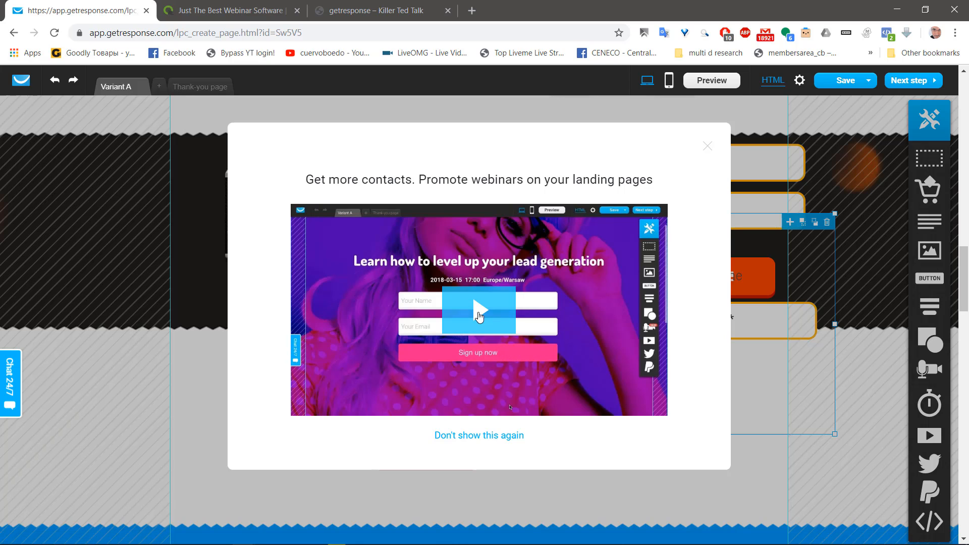
# Play the webinar promo video, then close the message to reveal the registration form
pyautogui.click(479, 309)
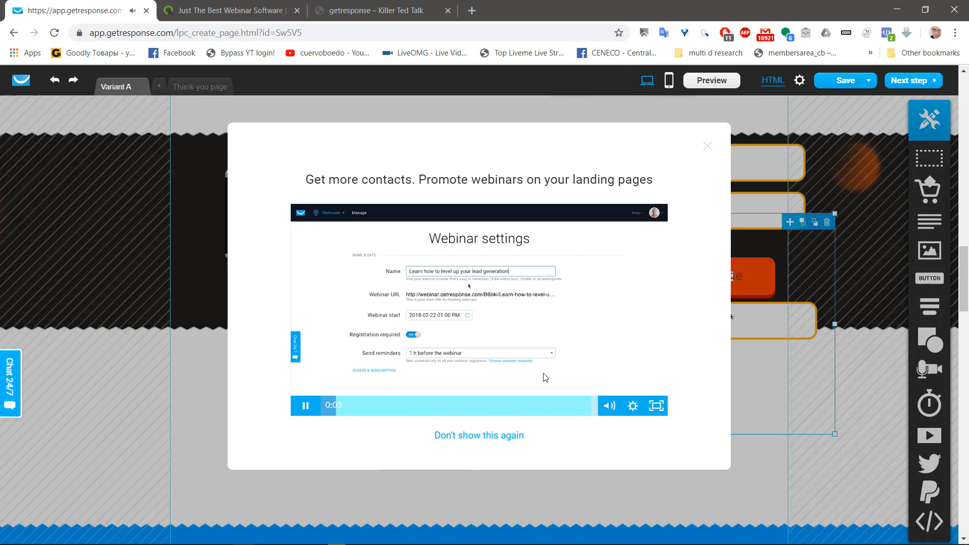
pyautogui.click(439, 315)
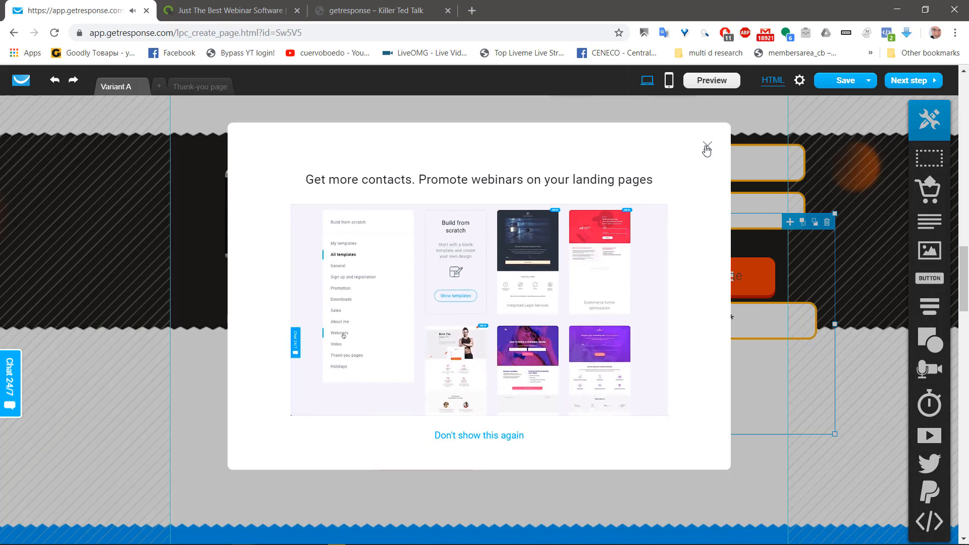
pyautogui.click(706, 149)
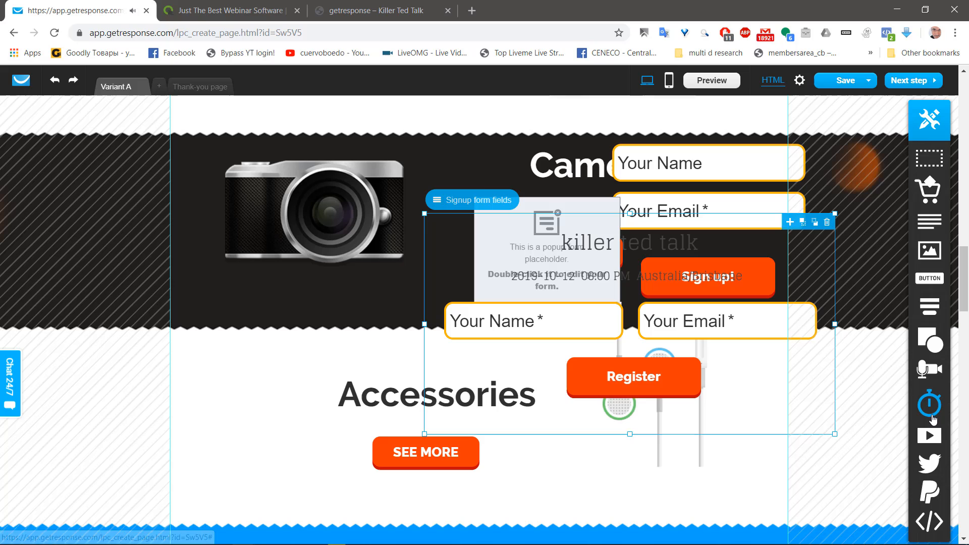
pyautogui.moveTo(929, 405)
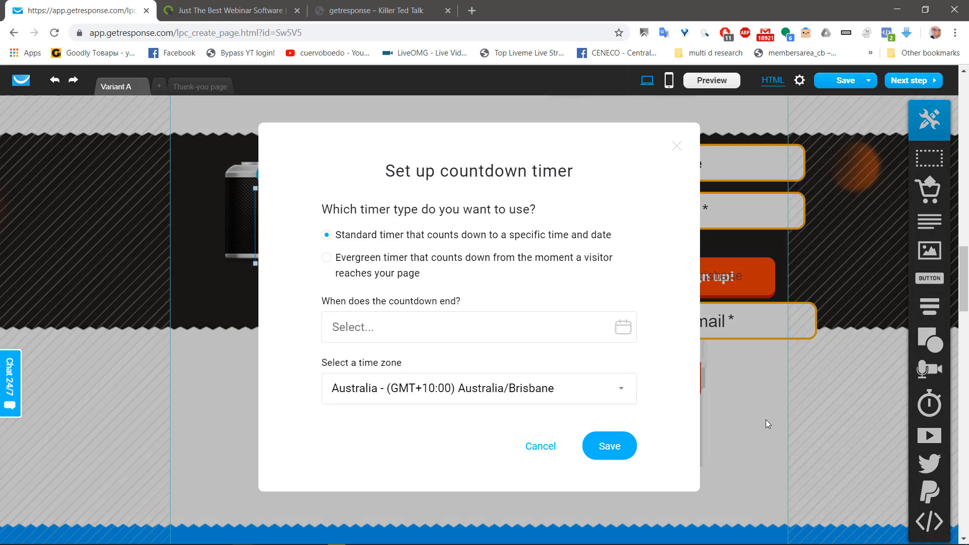
pyautogui.moveTo(617, 331)
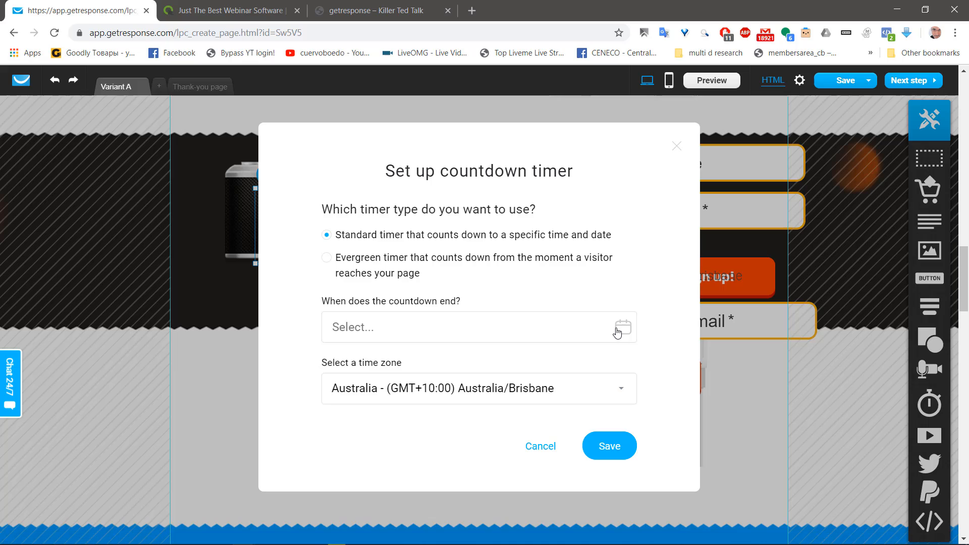
# Set the countdown end date to 27 September 2019, Australia/Queensland time zone, and save
pyautogui.click(475, 327)
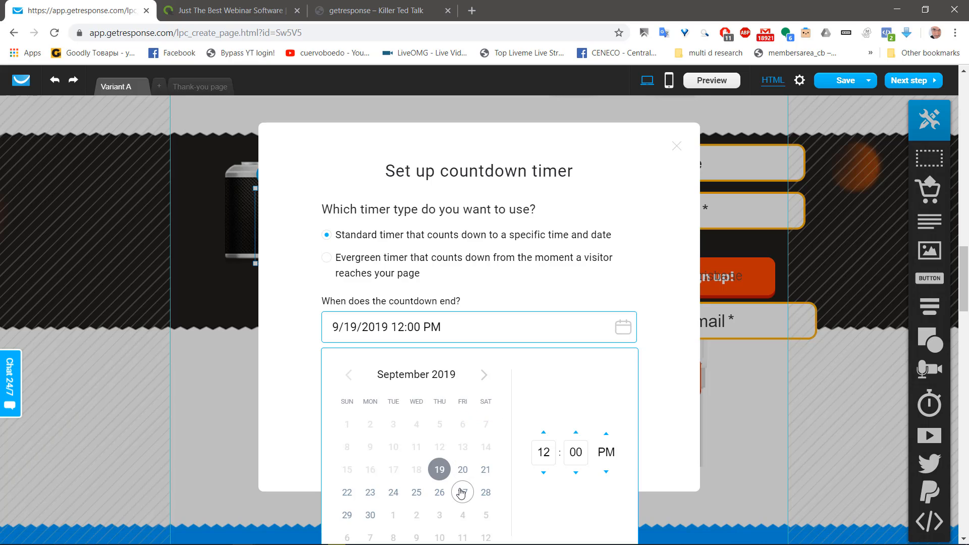
pyautogui.click(463, 492)
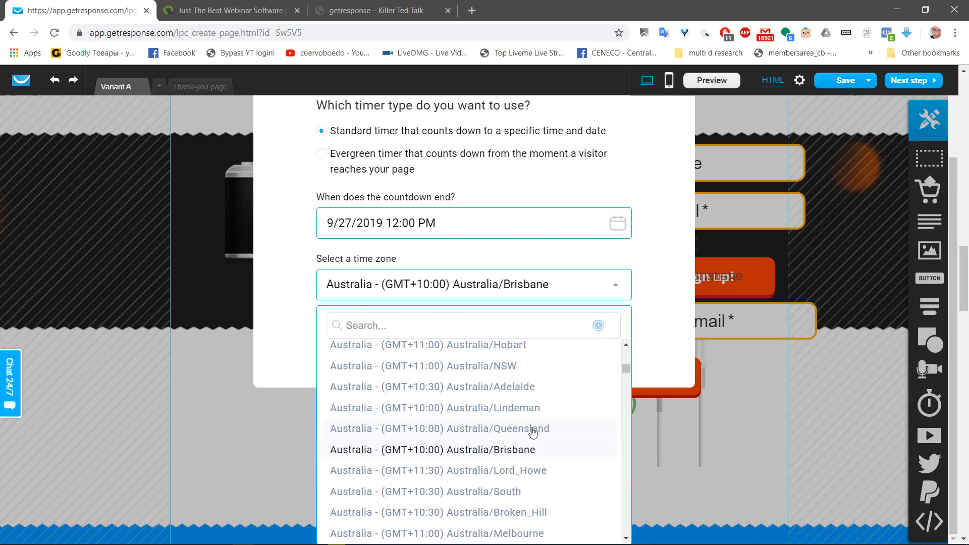
pyautogui.click(439, 429)
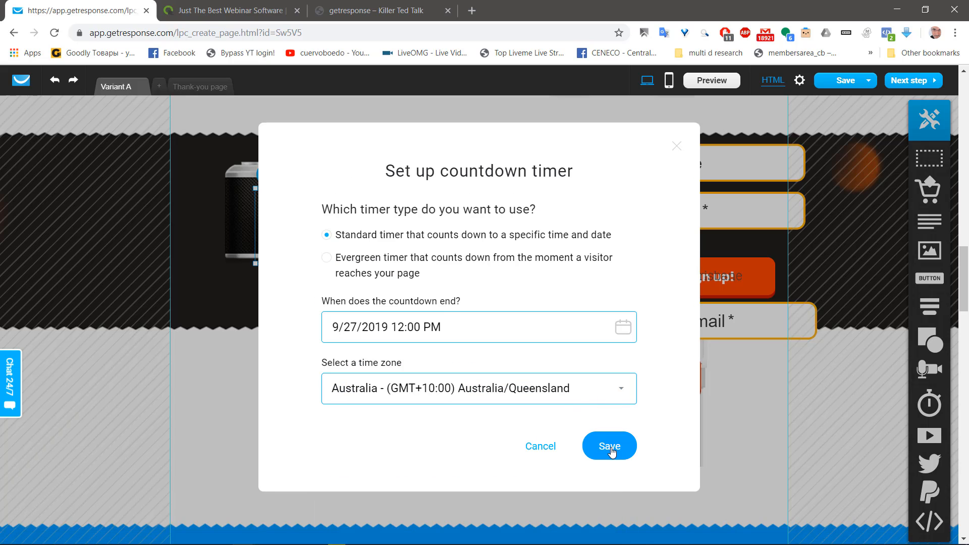
pyautogui.click(607, 445)
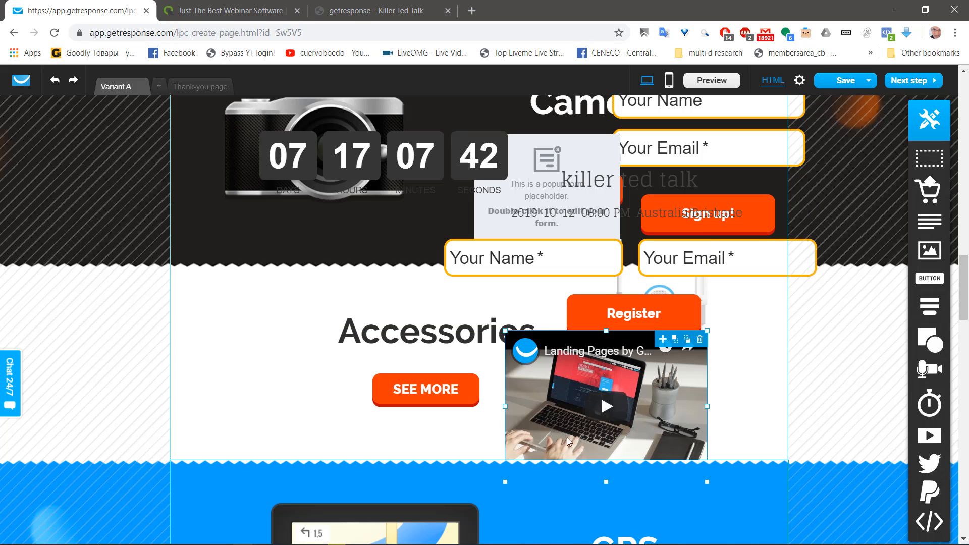
# Drag the embedded YouTube video onto the left half of the Accessories section and select it
pyautogui.moveTo(606, 406); pyautogui.dragTo(609, 304)
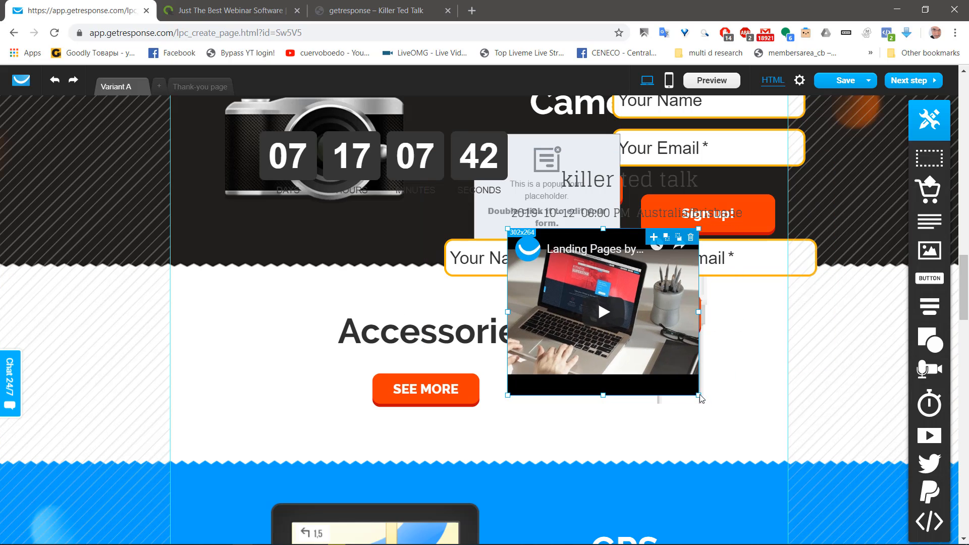
pyautogui.moveTo(644, 246)
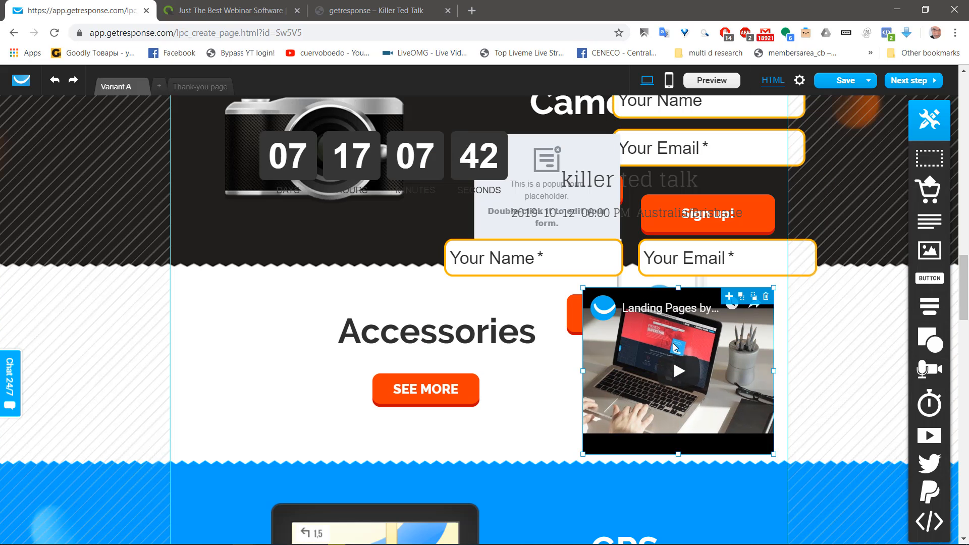
pyautogui.moveTo(712, 345)
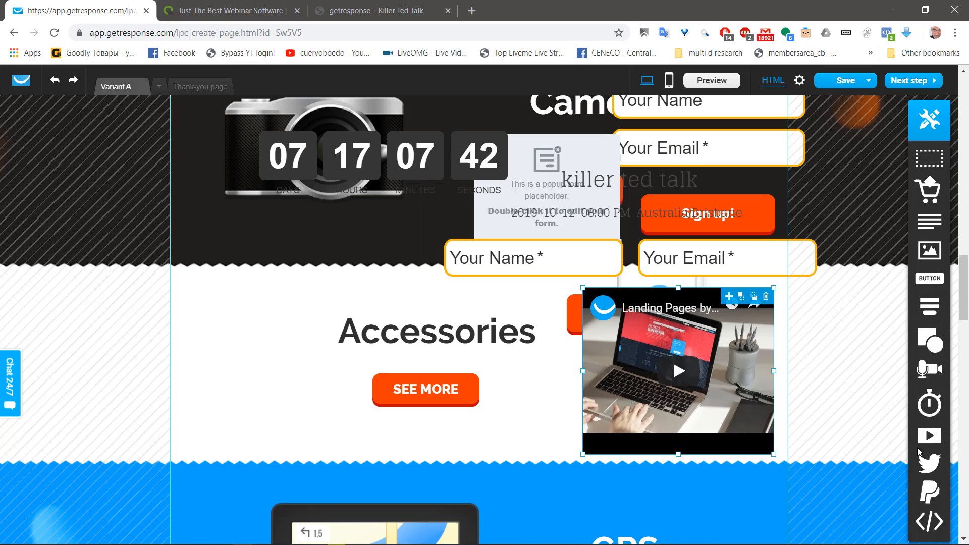
pyautogui.moveTo(929, 434)
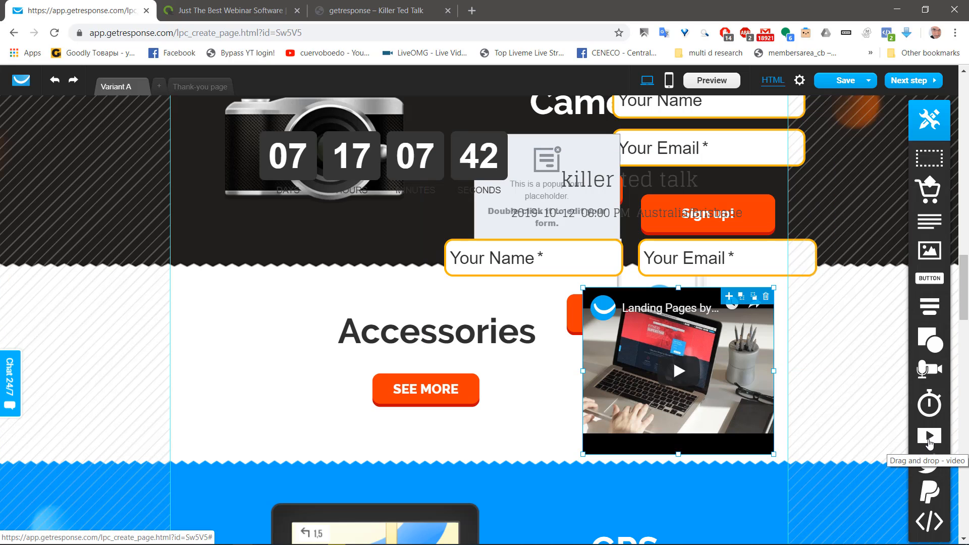
pyautogui.moveTo(678, 371); pyautogui.dragTo(526, 359)
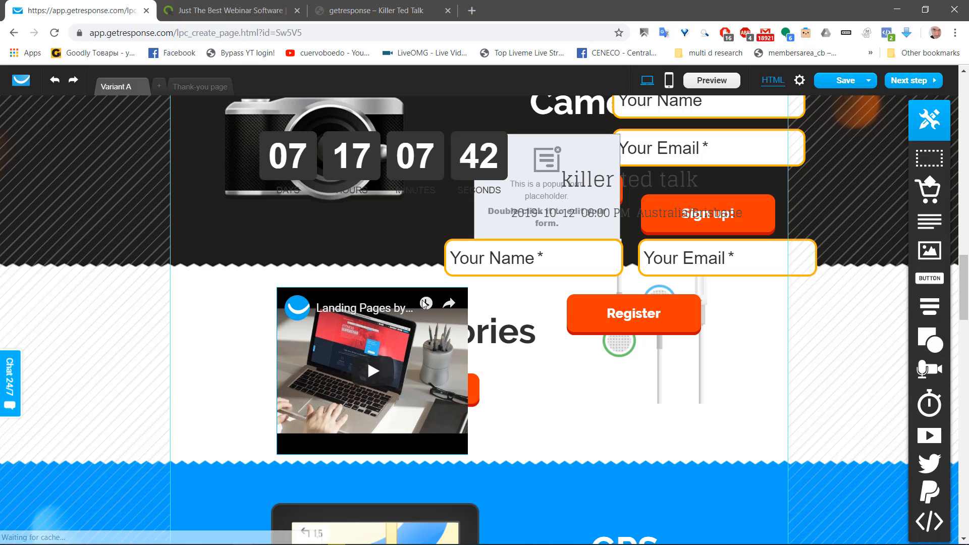
pyautogui.click(372, 370)
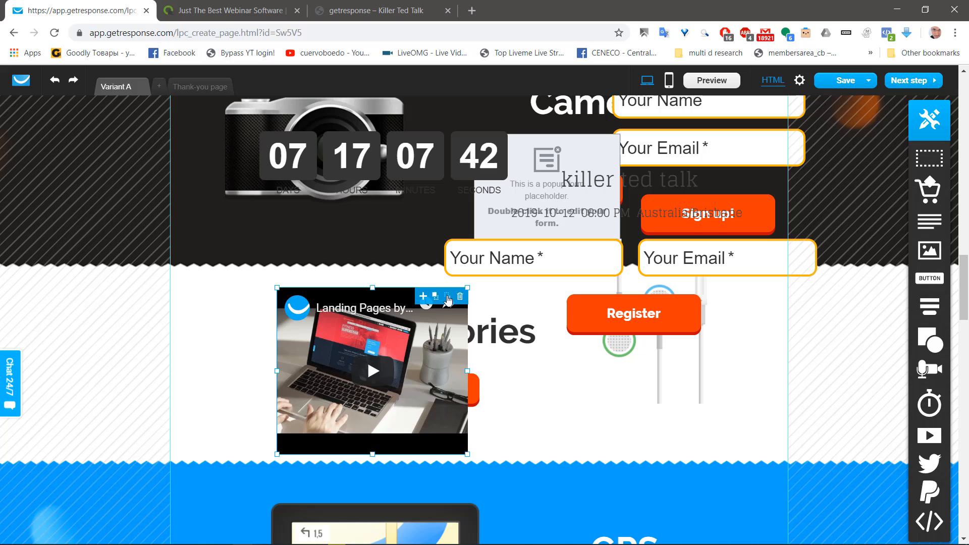
pyautogui.moveTo(326, 364)
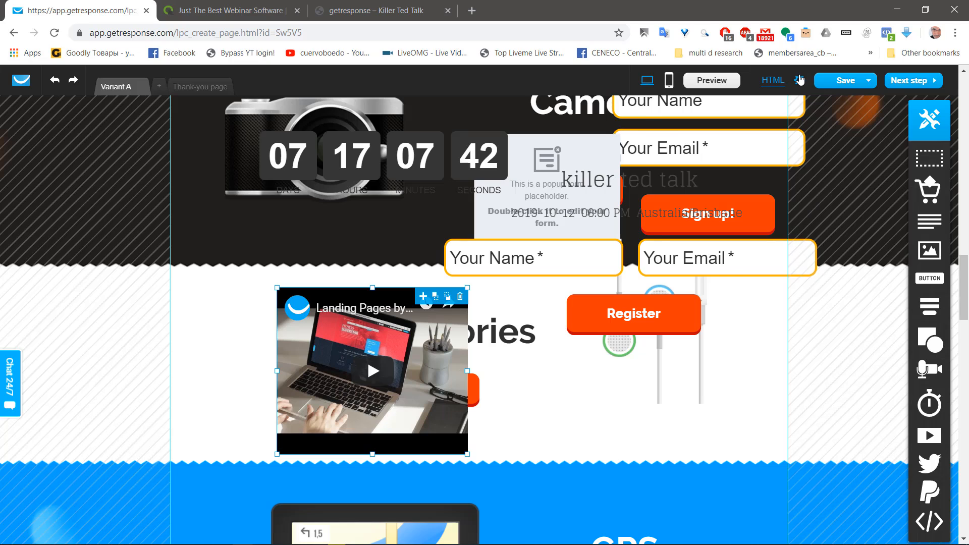
pyautogui.click(799, 81)
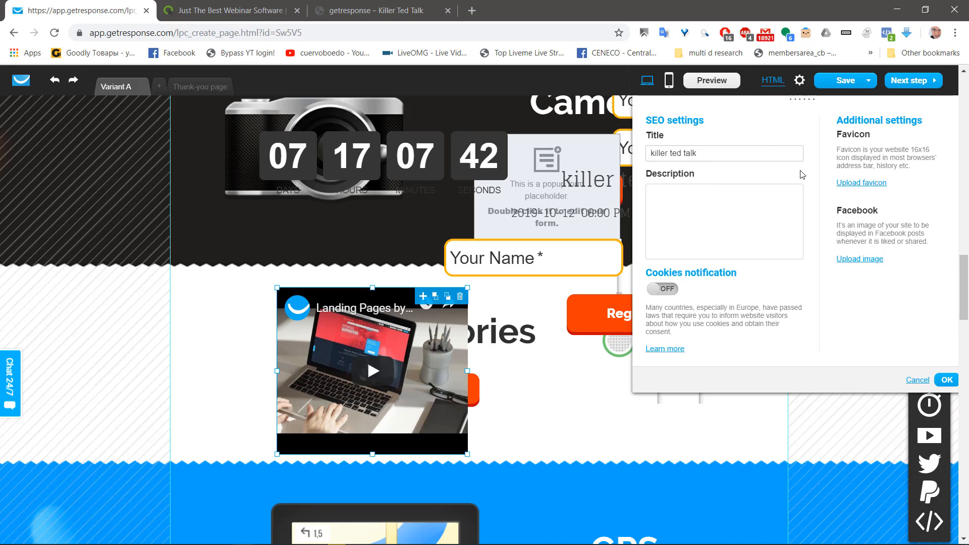
pyautogui.moveTo(922, 376)
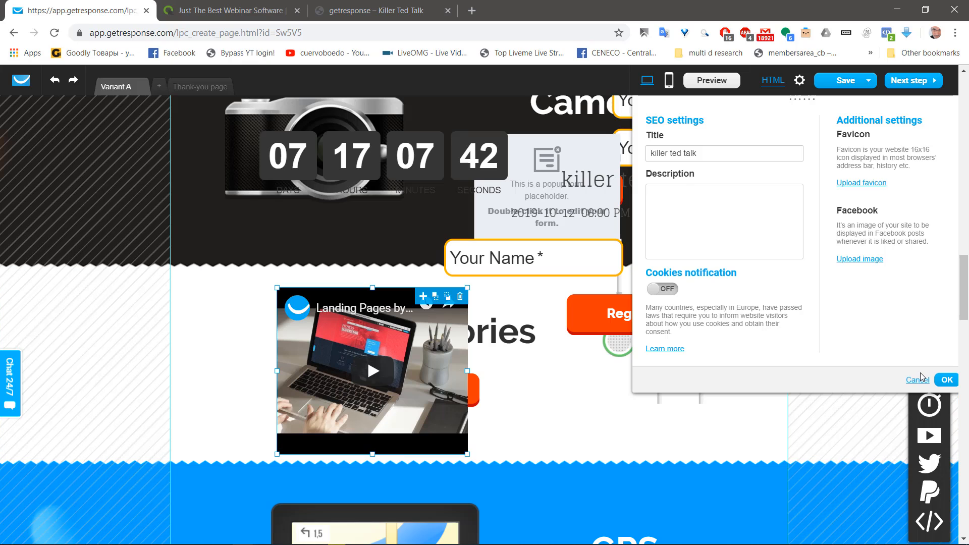
pyautogui.click(917, 380)
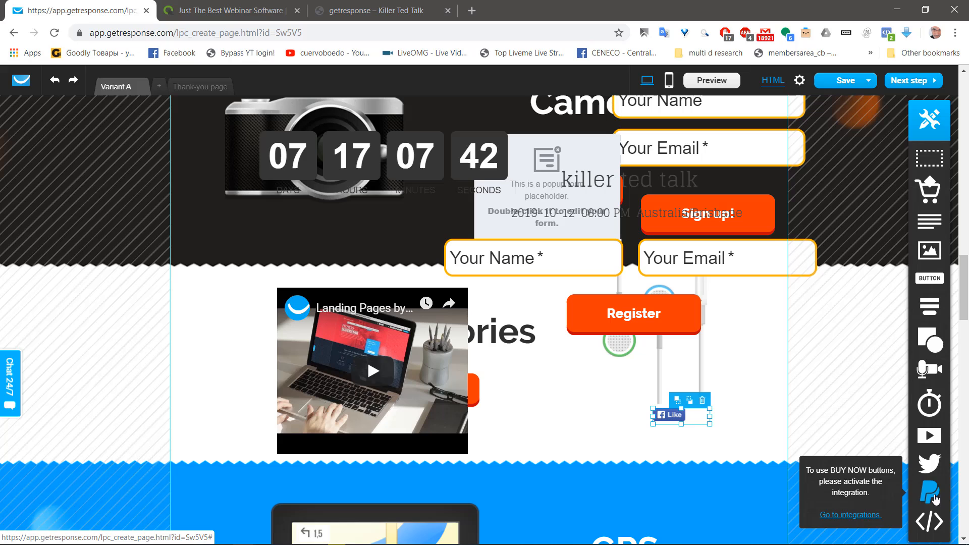
pyautogui.moveTo(929, 490)
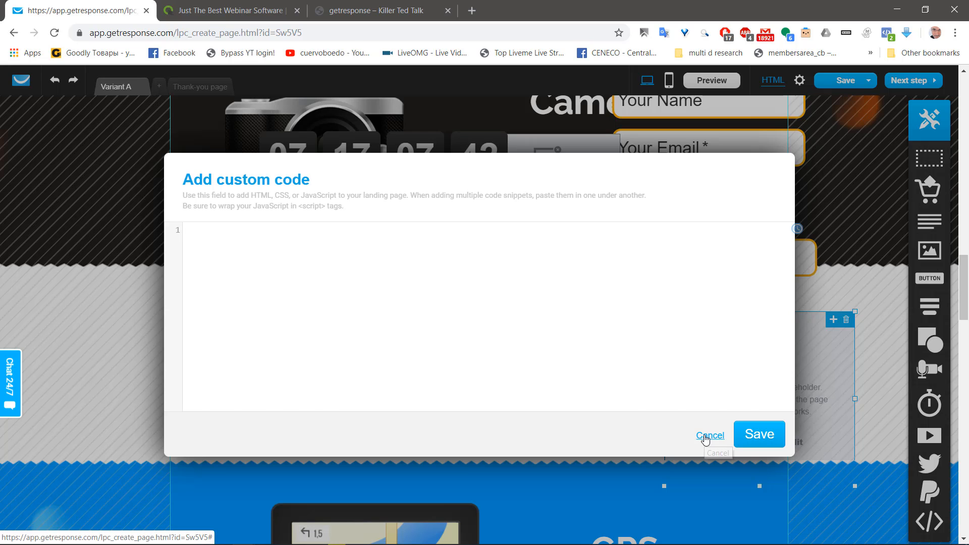
# Leave the custom code block empty, decline creating a mobile version, and preview the page
pyautogui.click(710, 437)
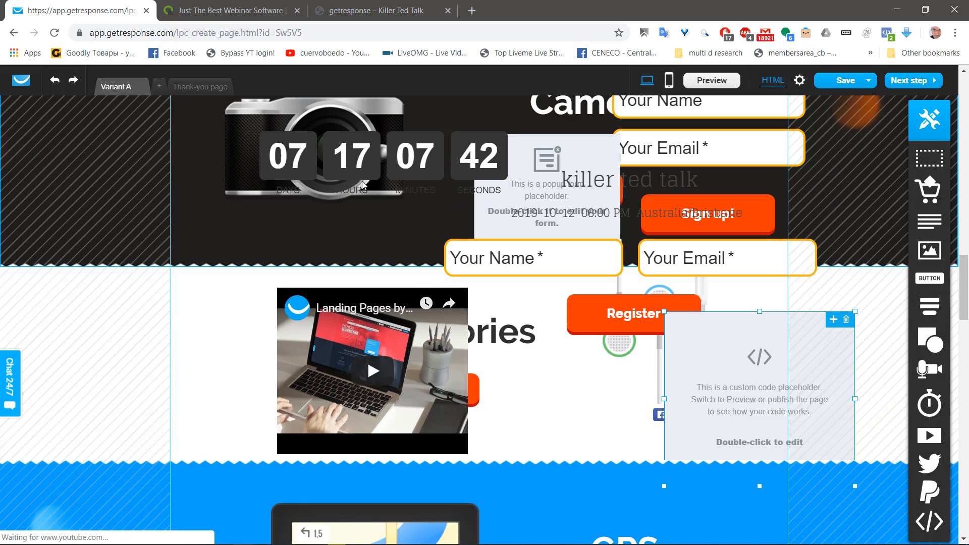
pyautogui.moveTo(316, 222)
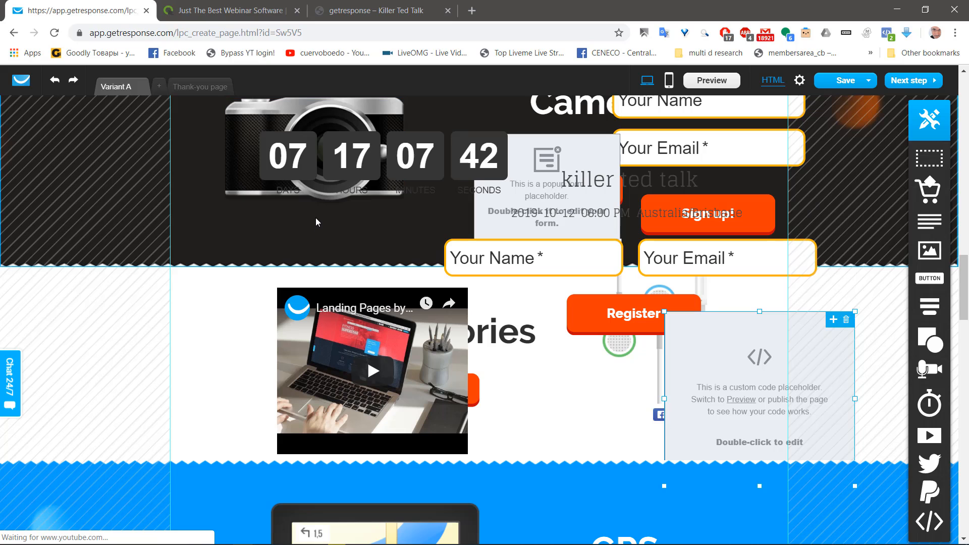
pyautogui.moveTo(668, 81)
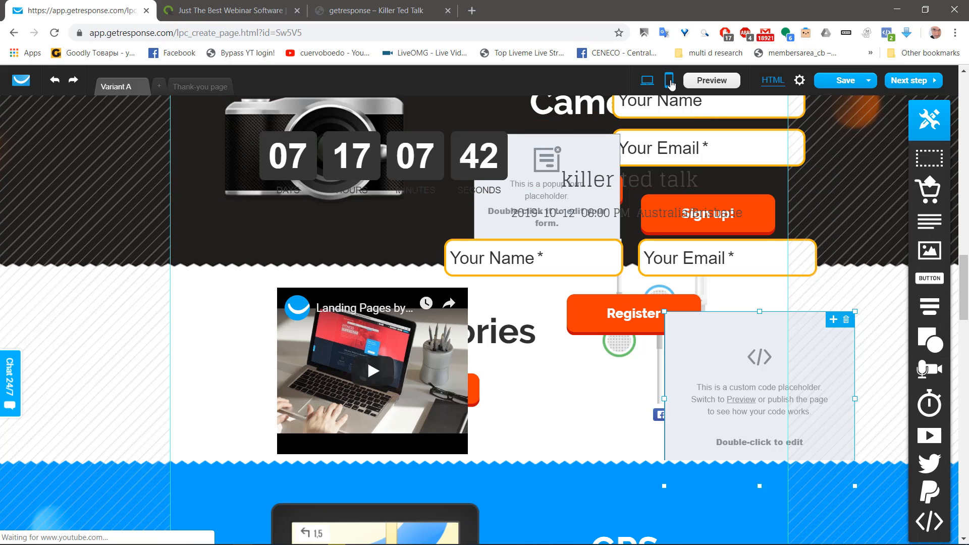
pyautogui.click(669, 80)
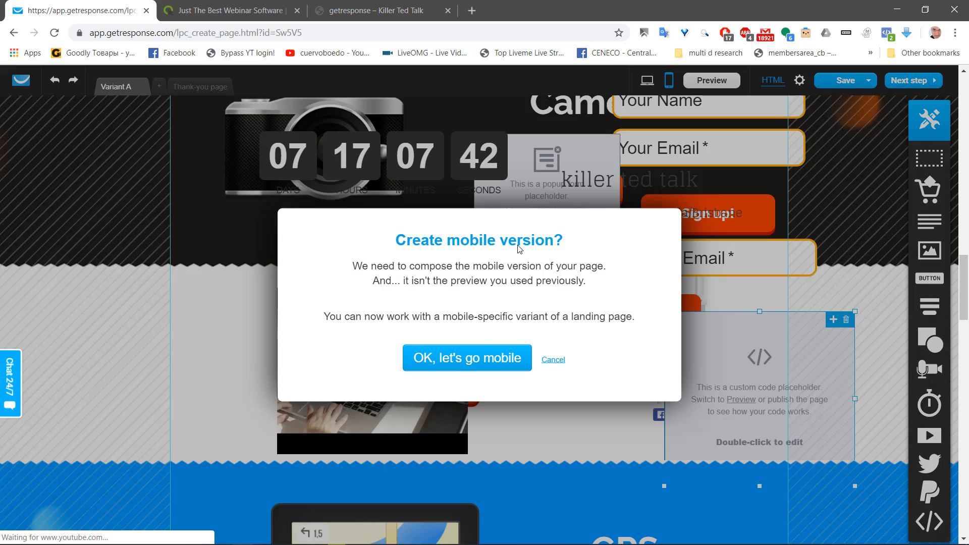
pyautogui.click(552, 359)
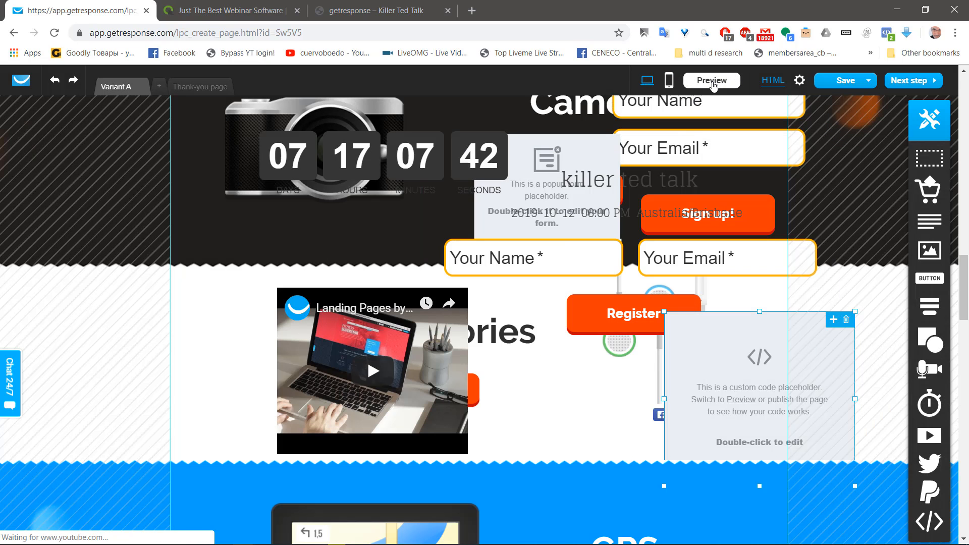
pyautogui.click(711, 81)
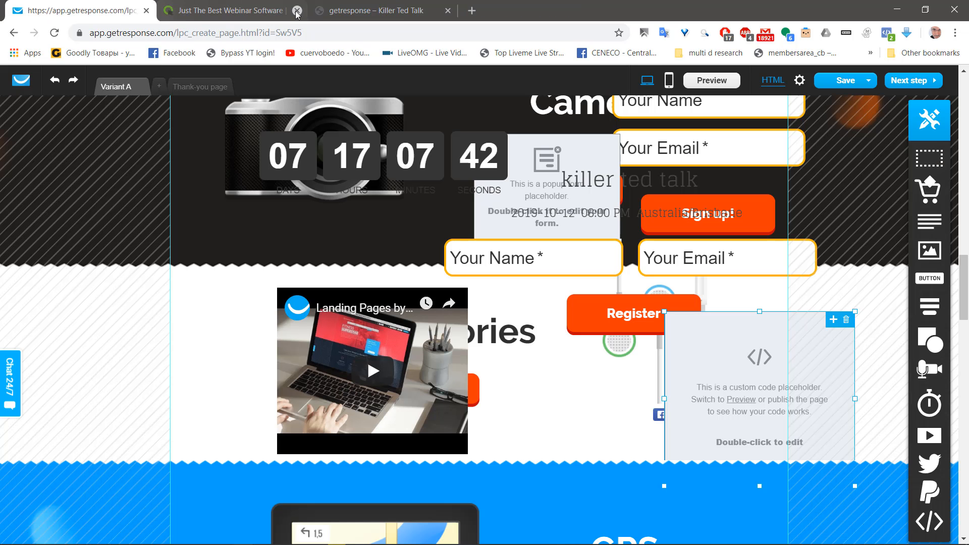
pyautogui.moveTo(800, 81)
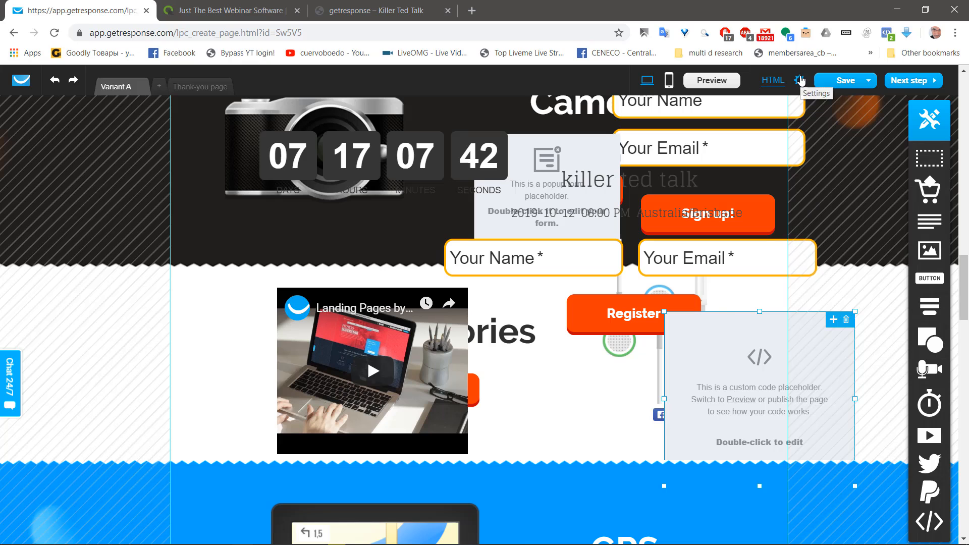
# Browse the settings history and undo the Add Custom code step
pyautogui.click(869, 81)
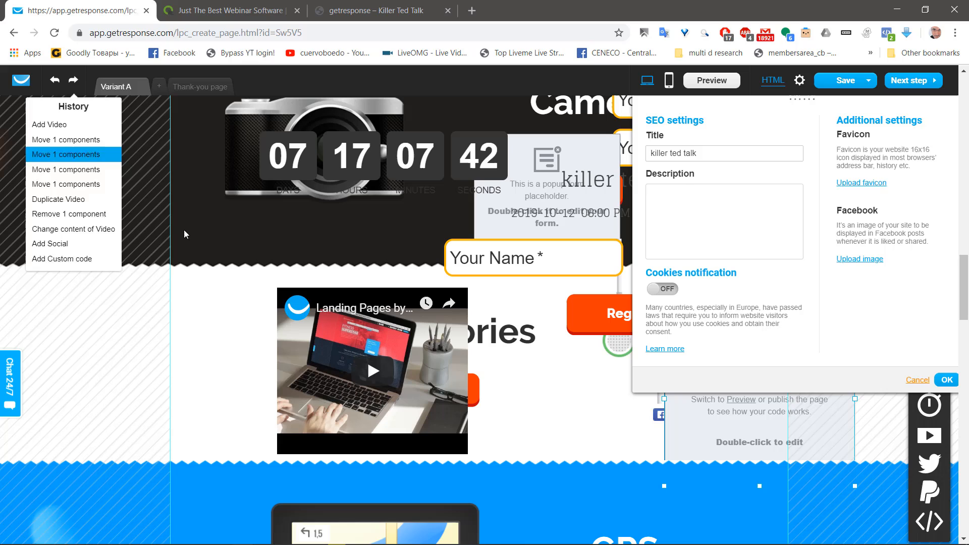
pyautogui.moveTo(71, 124)
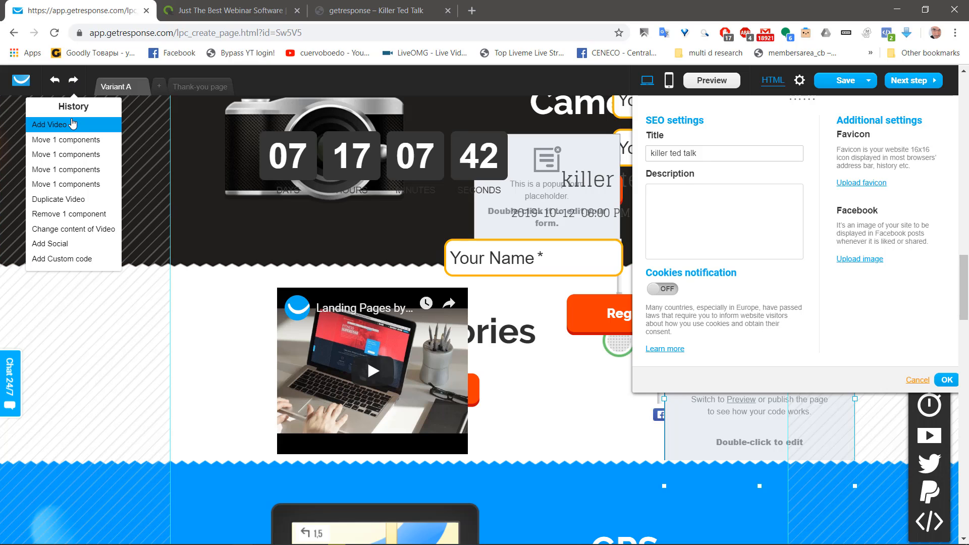
pyautogui.moveTo(73, 229)
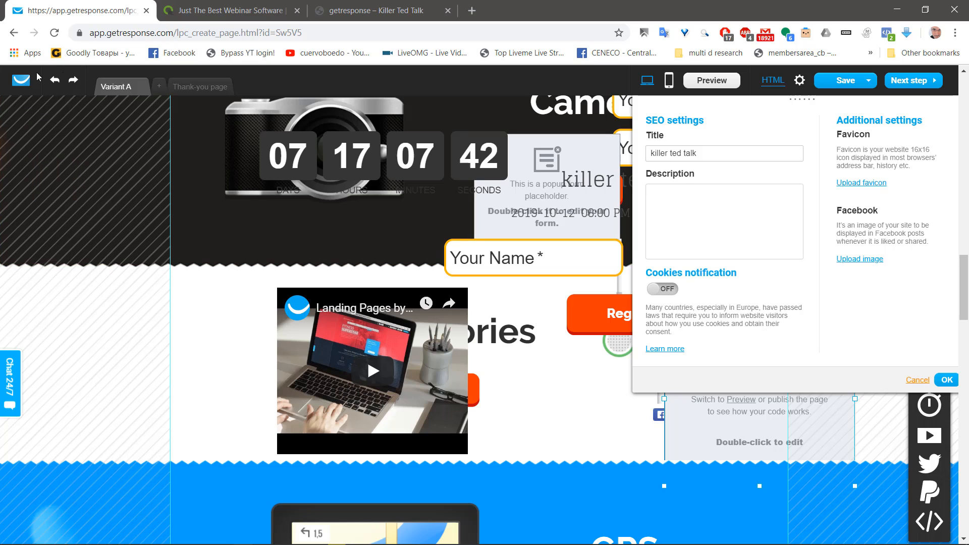
pyautogui.click(54, 80)
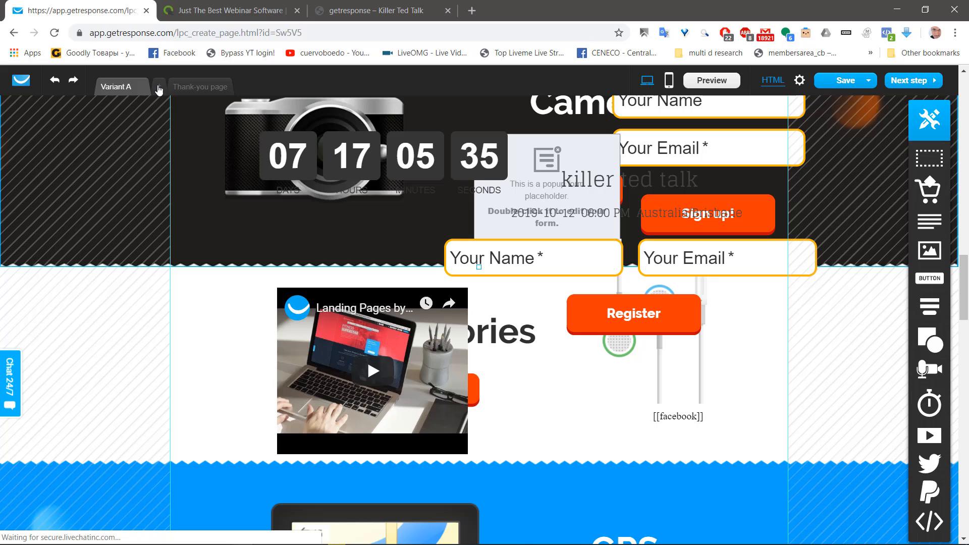
# Add Variant B as a copy of Variant A, review saving options, and go to the next step
pyautogui.click(158, 87)
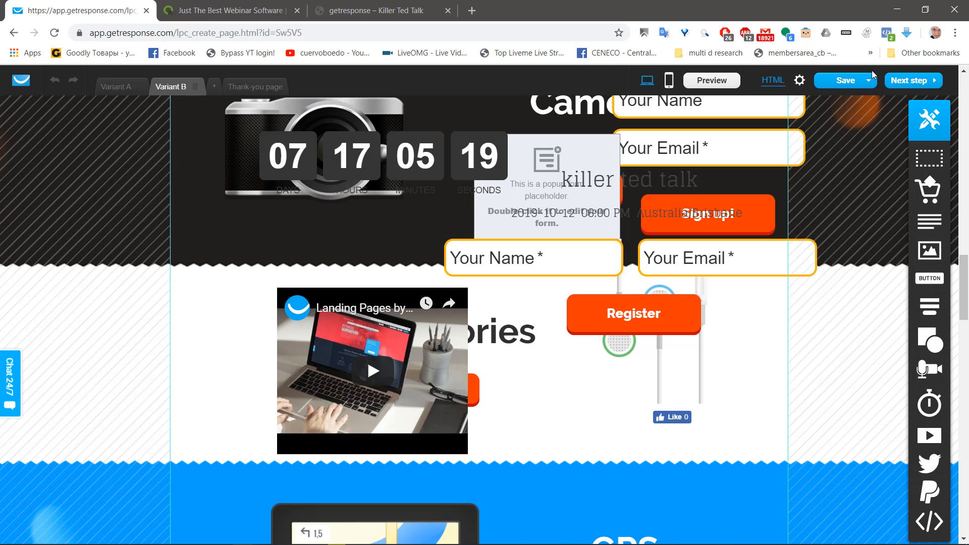
pyautogui.click(868, 80)
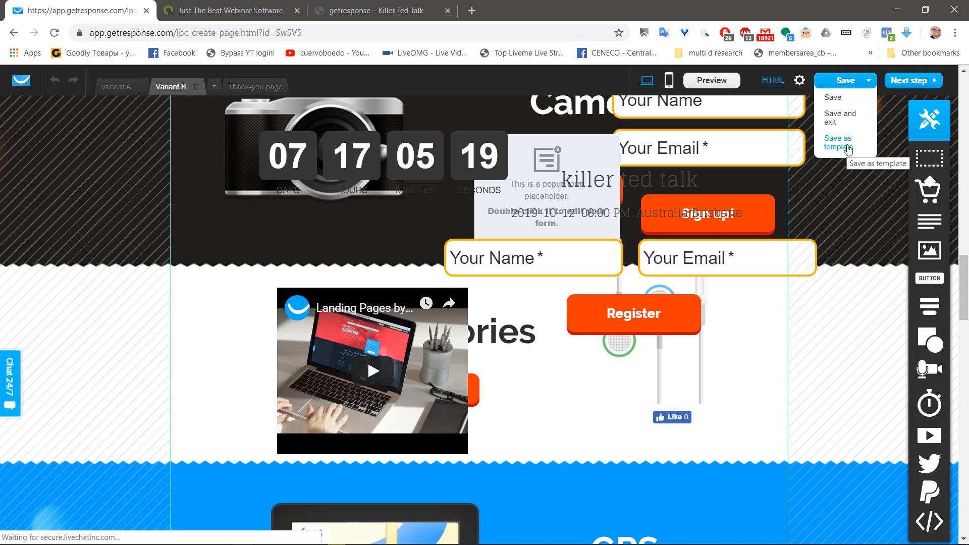
pyautogui.moveTo(859, 109)
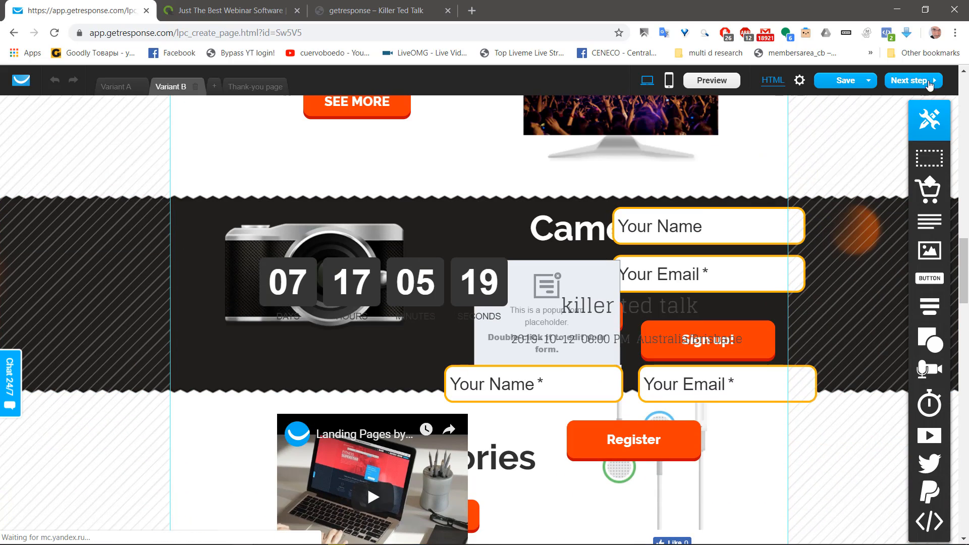
pyautogui.click(910, 81)
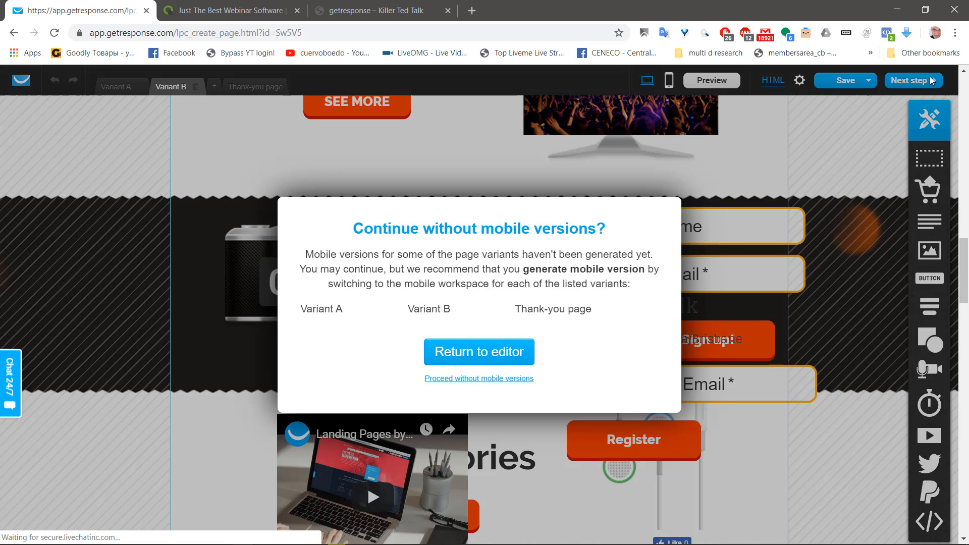
pyautogui.moveTo(417, 293)
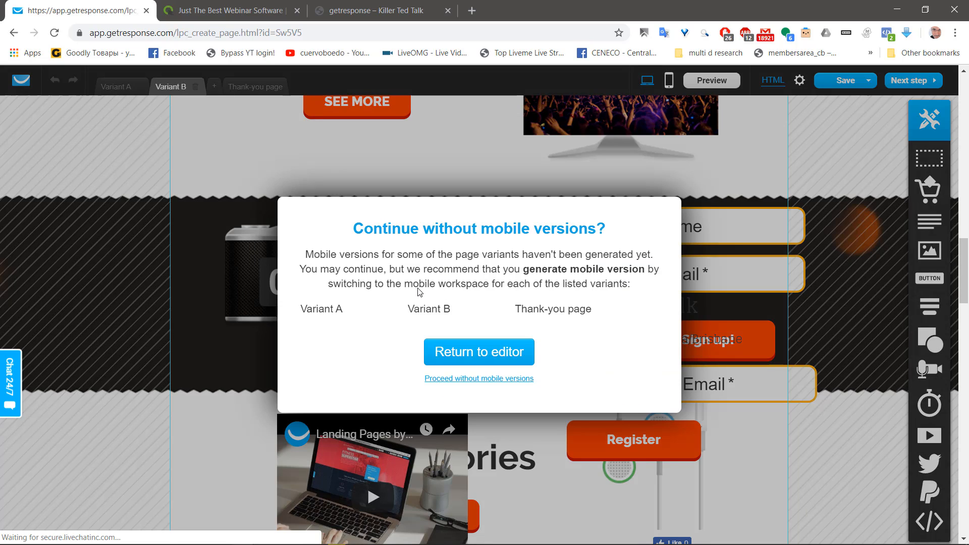
pyautogui.moveTo(475, 407)
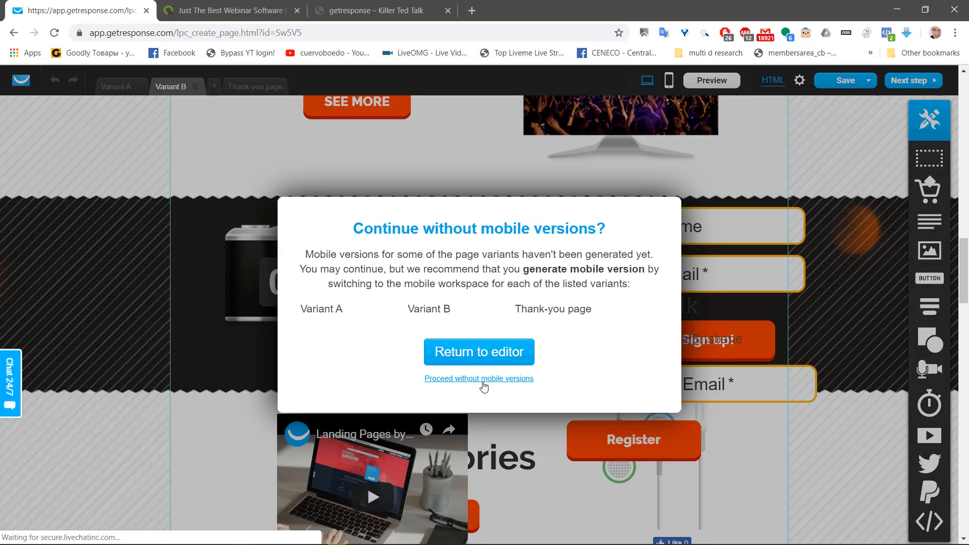
# Proceed without generating mobile versions of the variants
pyautogui.click(479, 379)
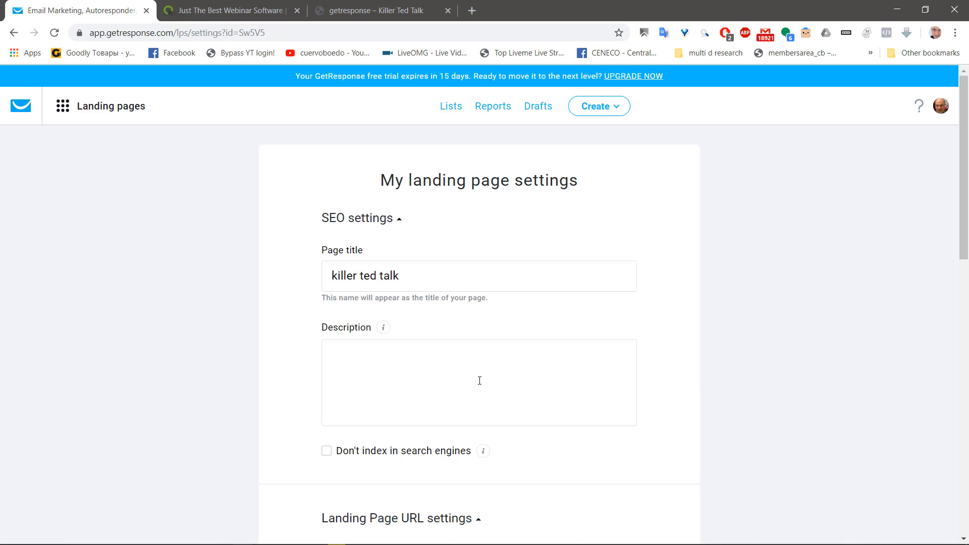
# Scroll the landing page settings down past SEO and list settings to the Publish button
pyautogui.scroll(-3)
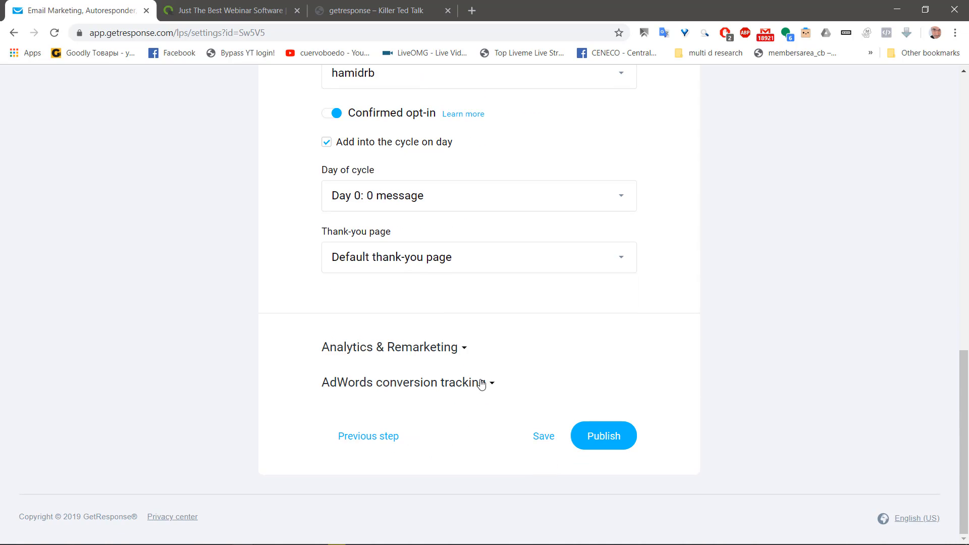